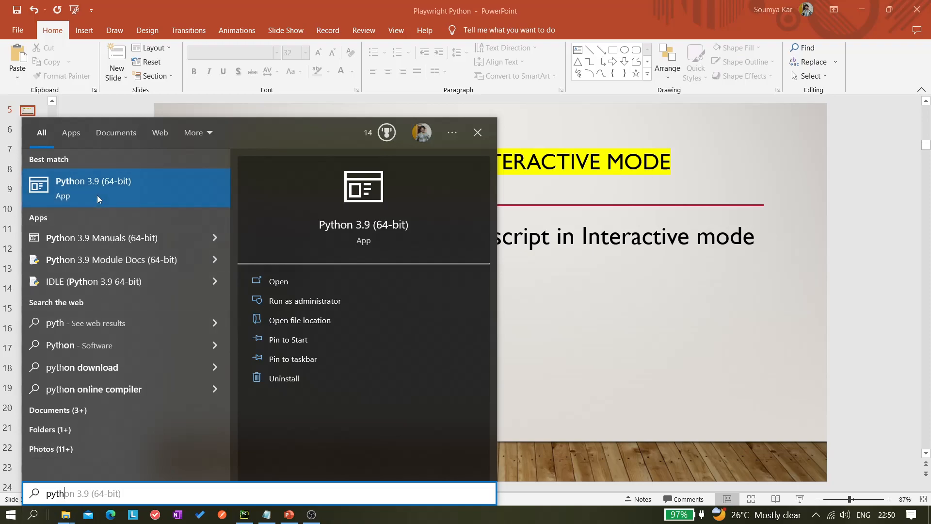
pyautogui.moveTo(119, 185)
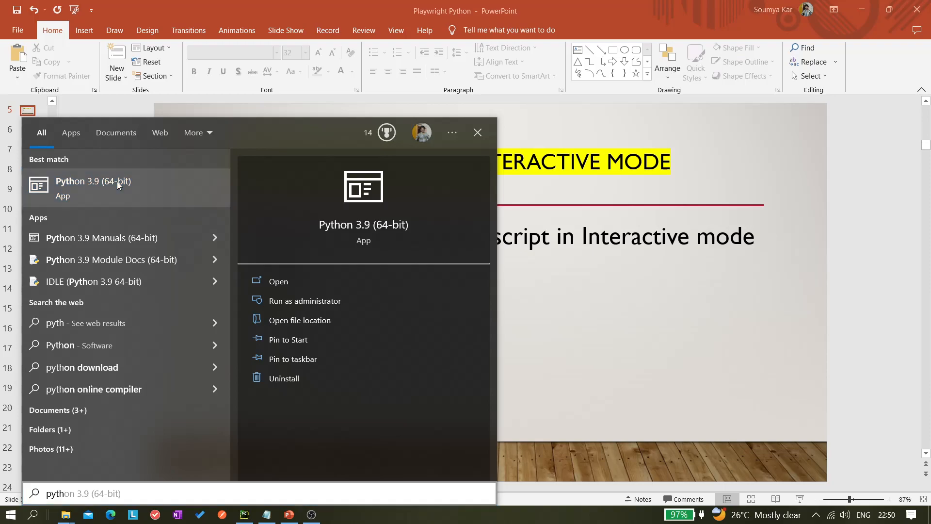
# Step: Launch Python 3.9 (64-bit) from the Start menu search results
pyautogui.click(92, 180)
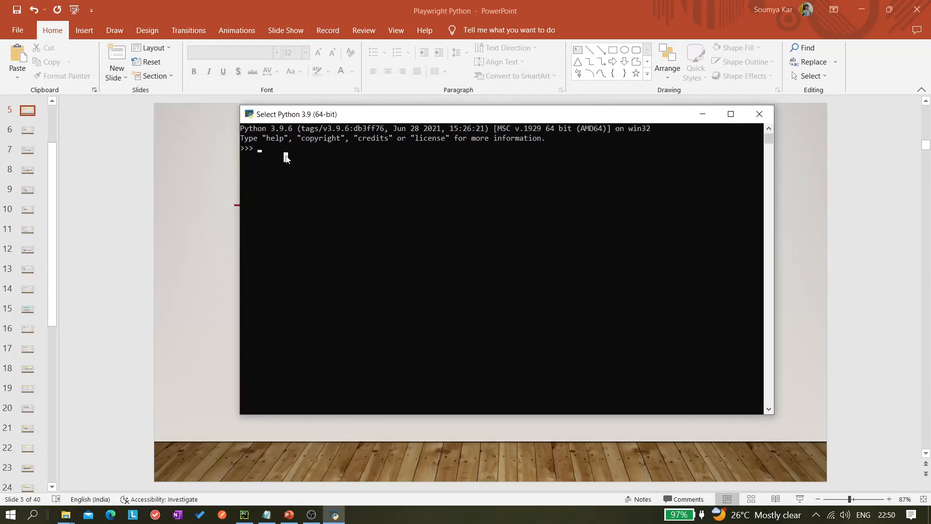
# Step: Evaluate 1+2 and print 'Hello World' in the Python console
pyautogui.write('1+')
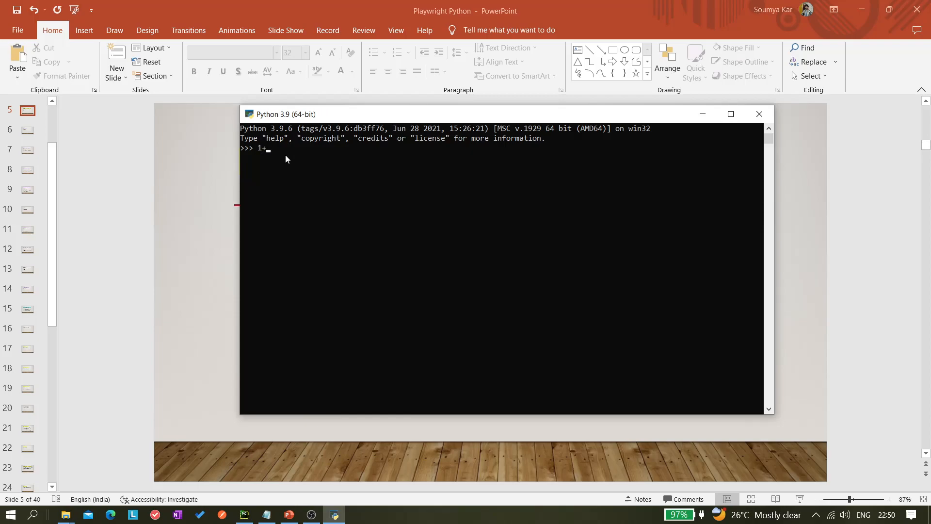
pyautogui.press('enter')
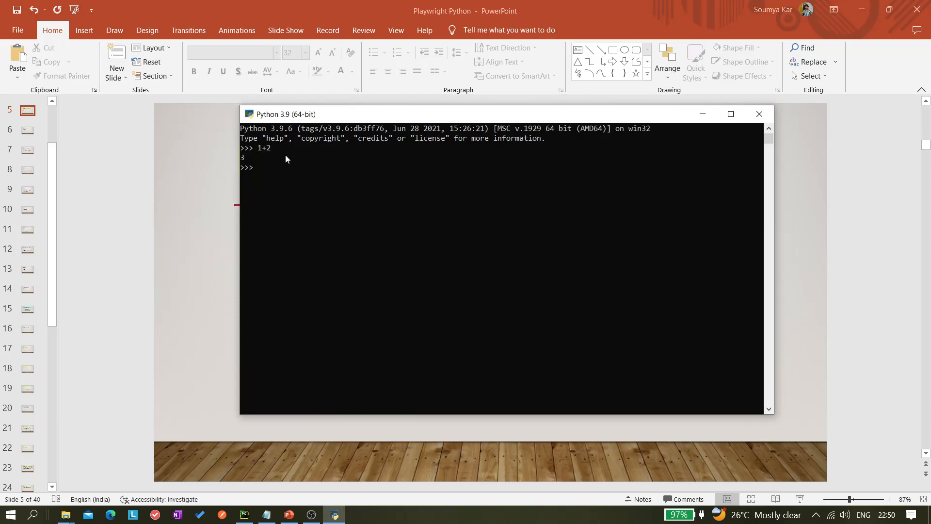
pyautogui.write('print()')
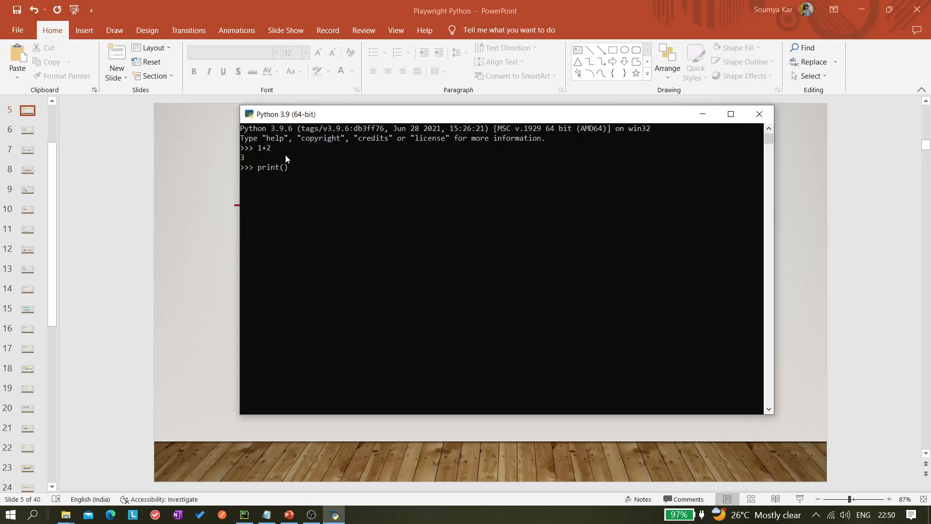
pyautogui.write("'")
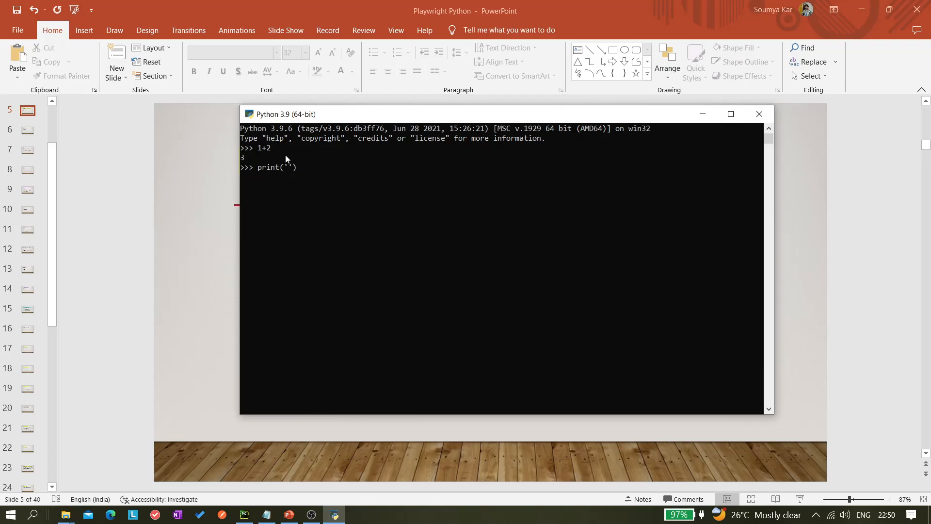
pyautogui.write('Hello World')
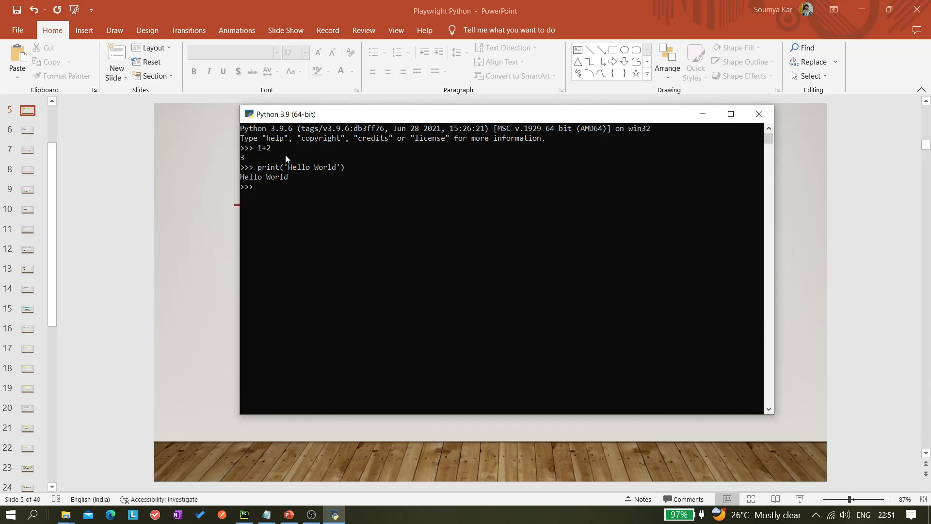
# Step: Import os, print os.getcwd(), then close the console and reopen a fresh session
pyautogui.write('import os')
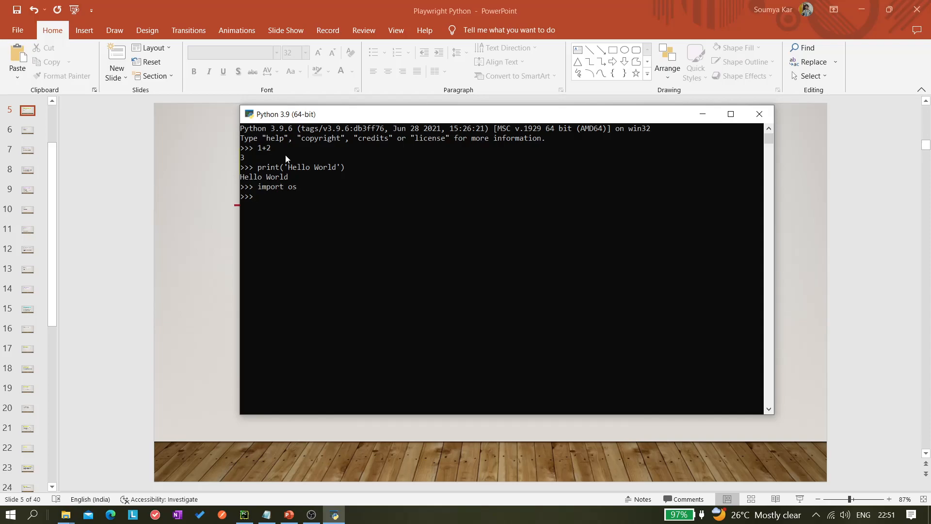
pyautogui.write('os.')
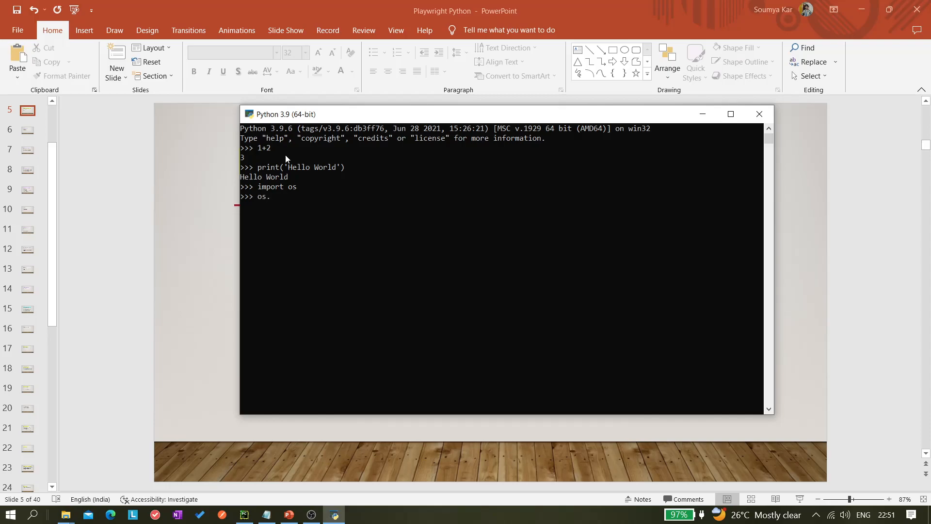
pyautogui.write('p')
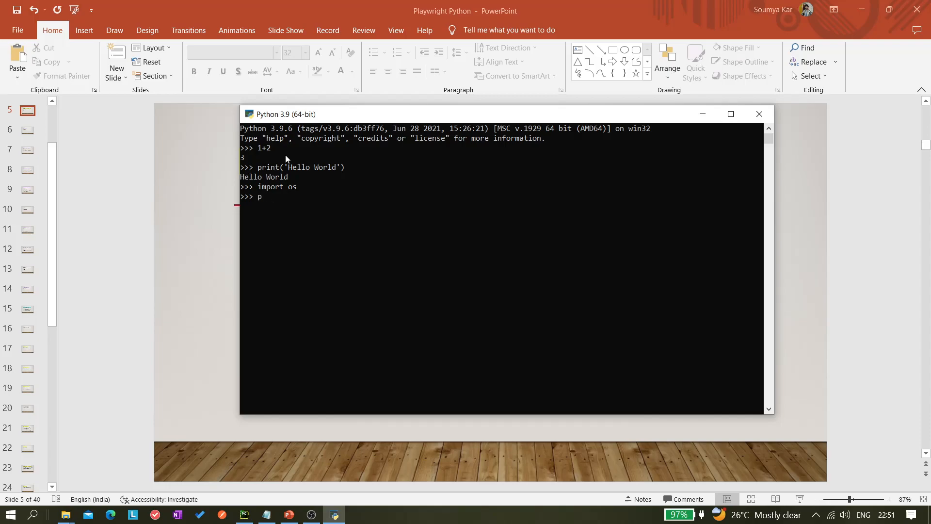
pyautogui.write('rint()')
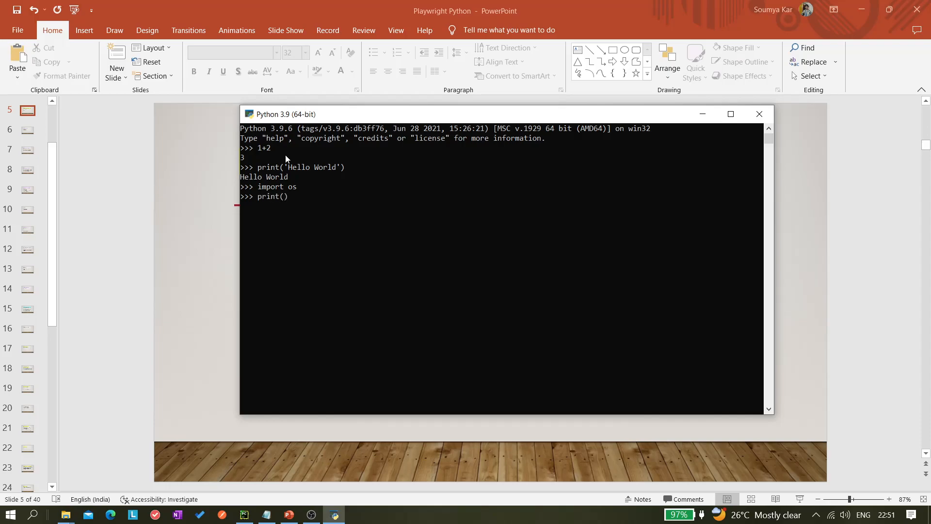
pyautogui.write('os.g')
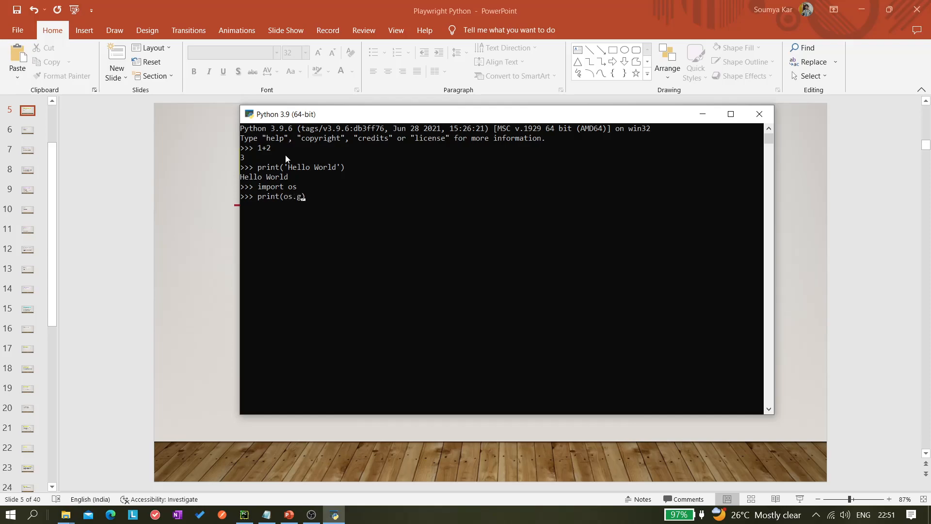
pyautogui.write('etcw')
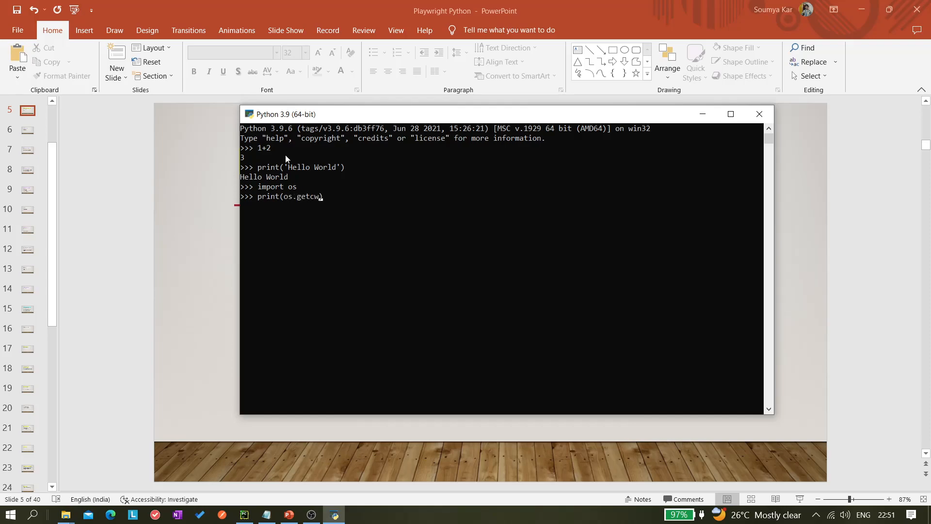
pyautogui.write(')')
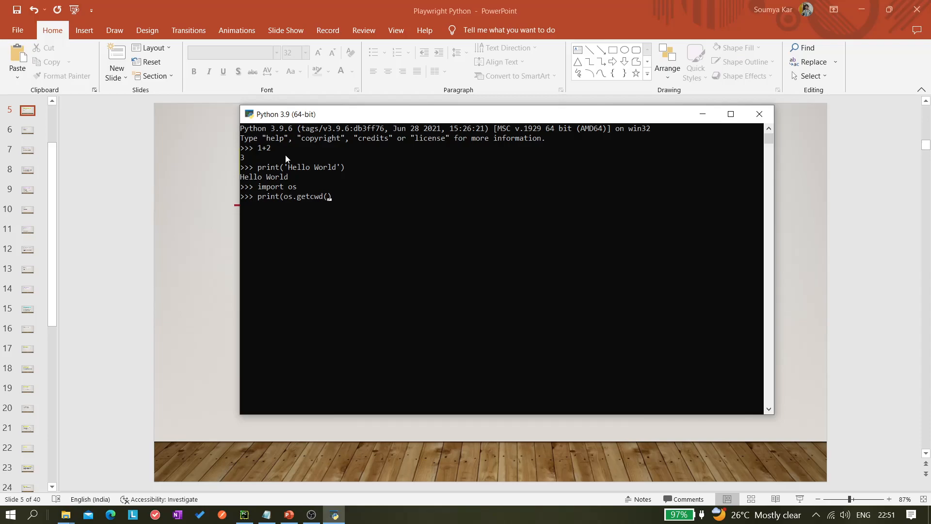
pyautogui.press('enter')
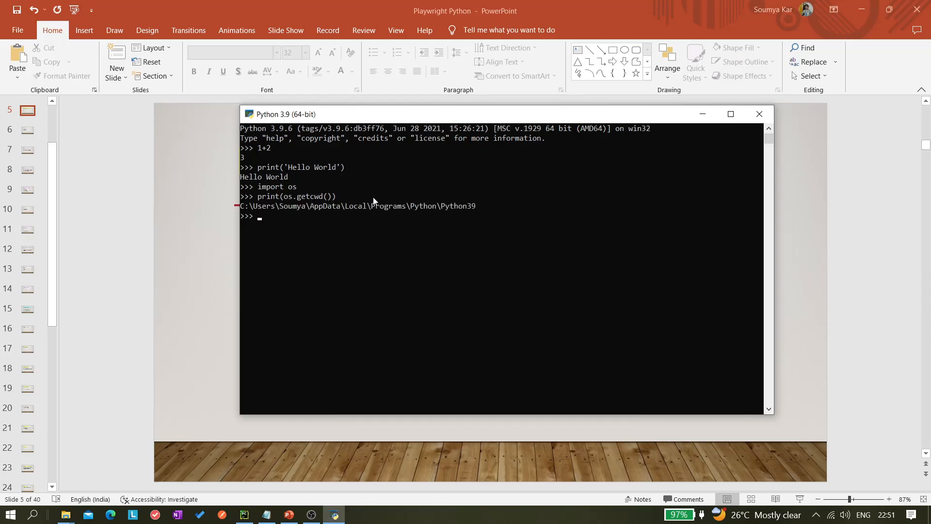
pyautogui.write('cls')
pyautogui.write('exit')
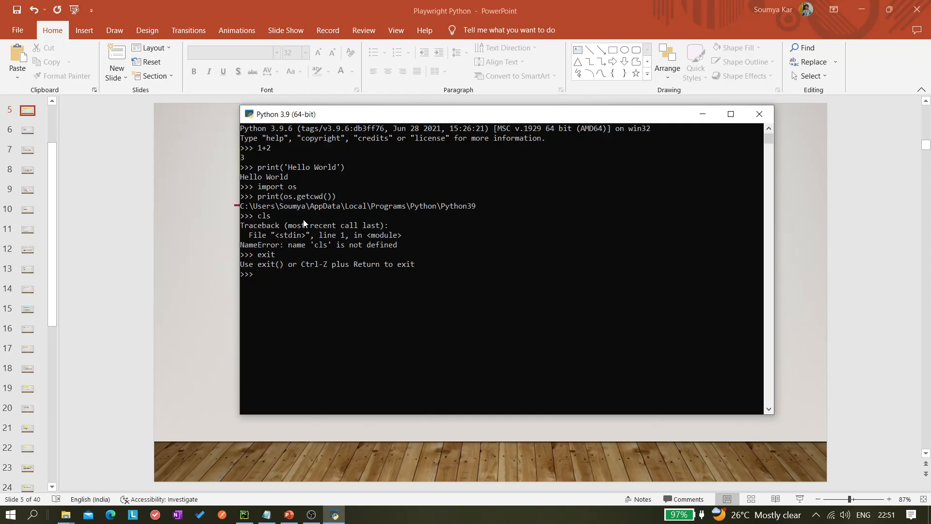
pyautogui.click(759, 114)
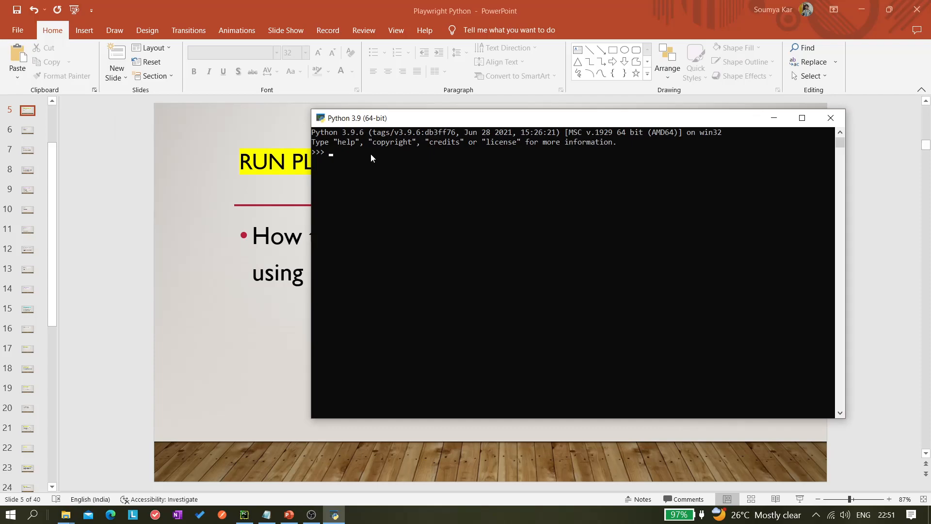
pyautogui.moveTo(367, 439)
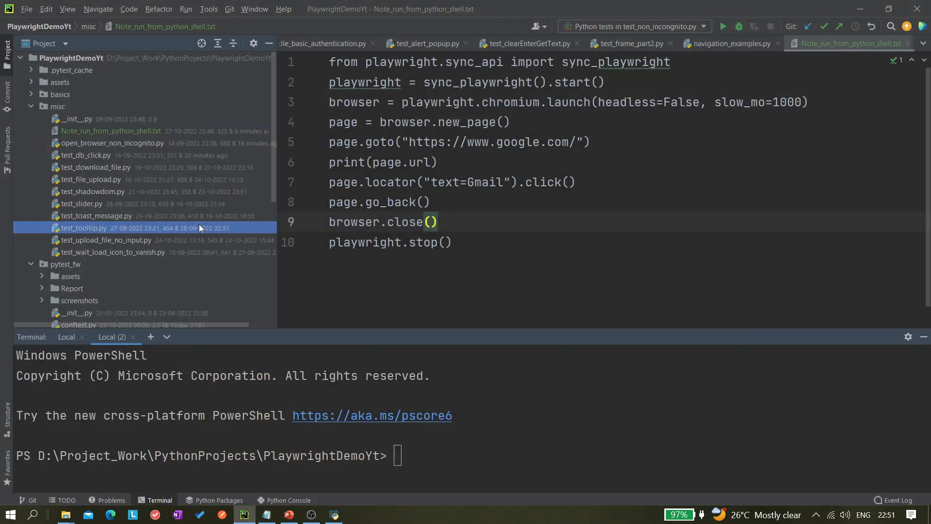
# Step: Show navigation_examples.py in the PlaywrightDemoYt project editor
pyautogui.click(83, 228)
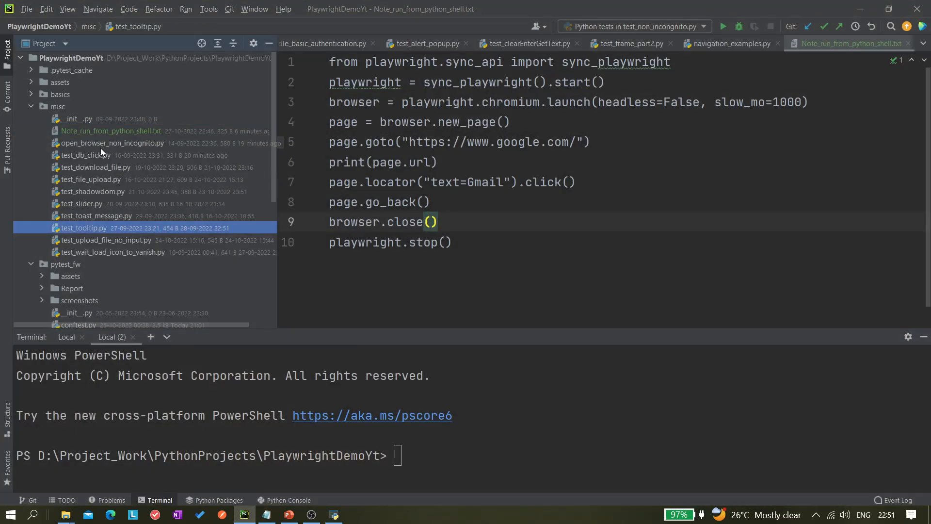
pyautogui.click(729, 43)
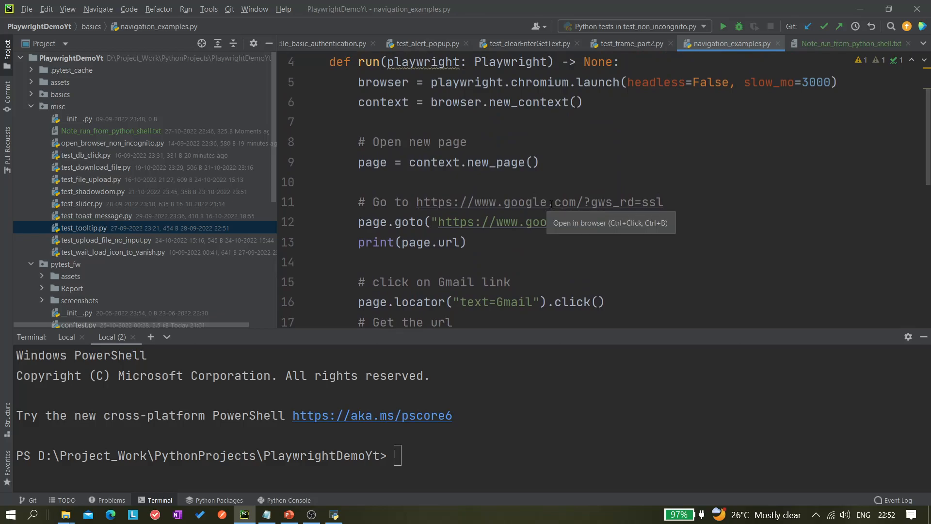
pyautogui.moveTo(556, 218)
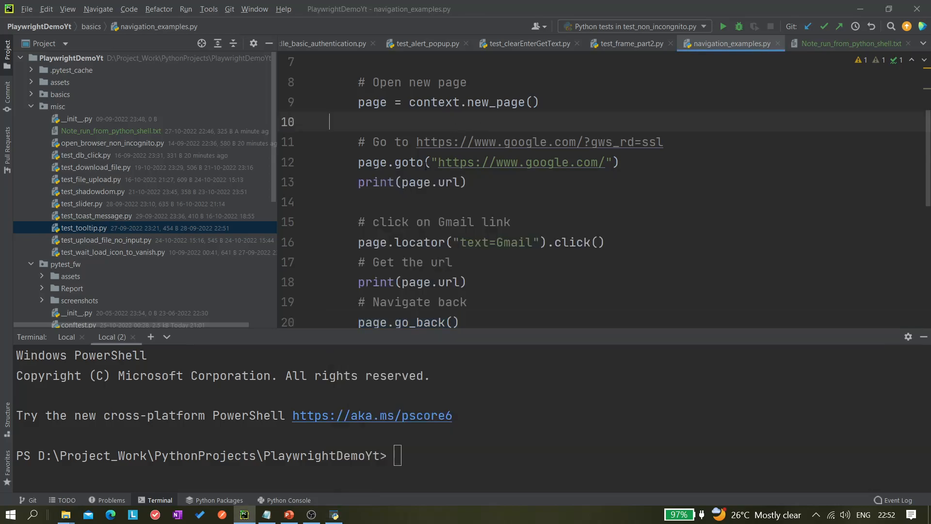
pyautogui.moveTo(305, 167)
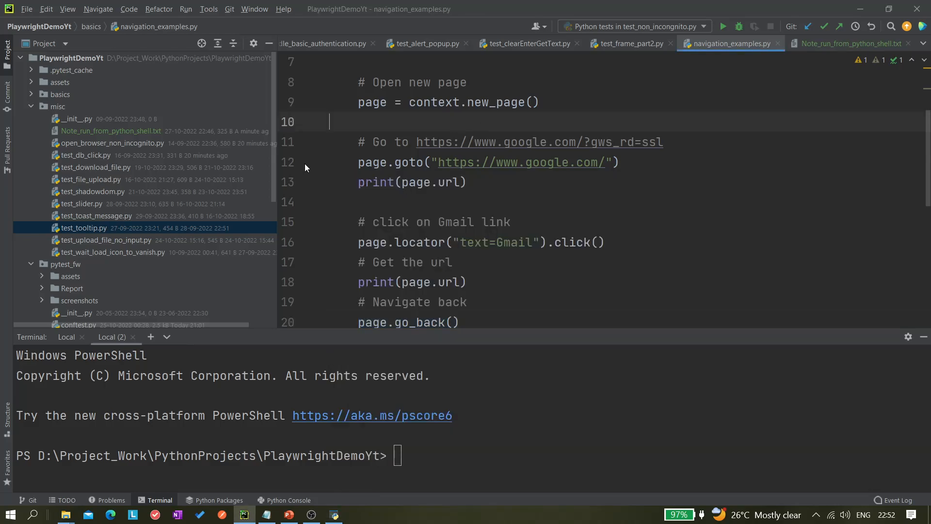
# Step: Set a breakpoint on the page.goto Google line of navigation_examples.py
pyautogui.click(308, 162)
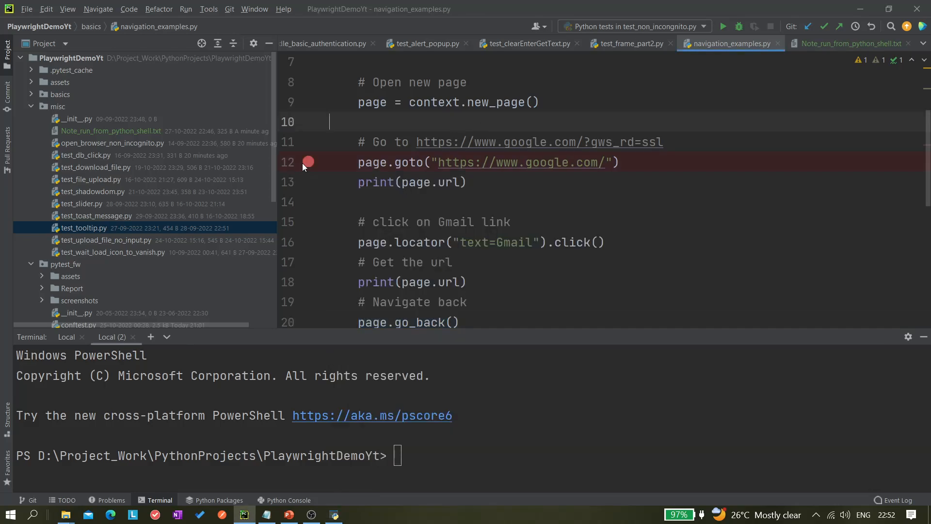
pyautogui.moveTo(328, 168)
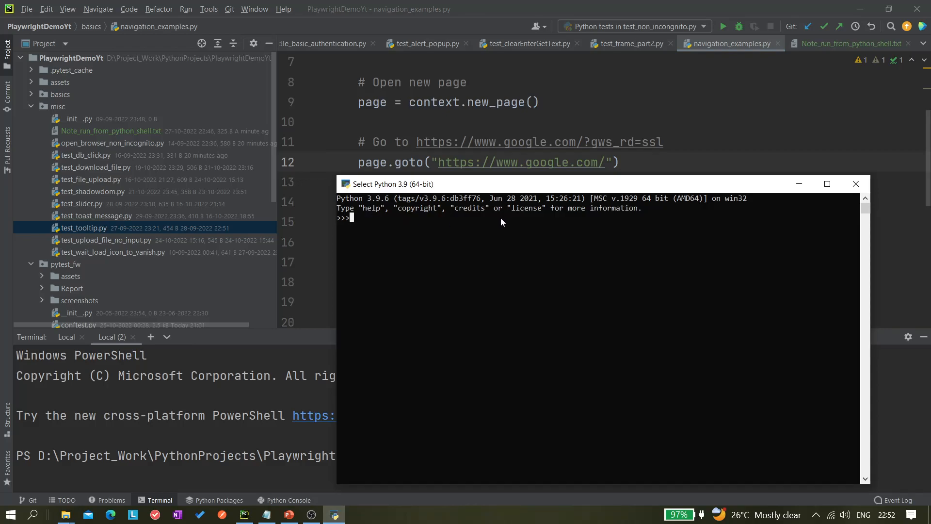
pyautogui.moveTo(506, 221)
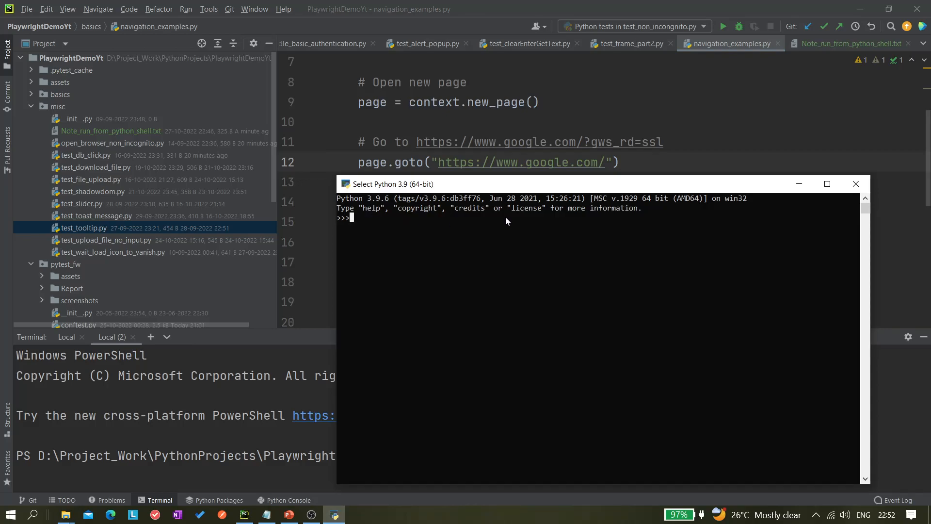
pyautogui.moveTo(616, 124)
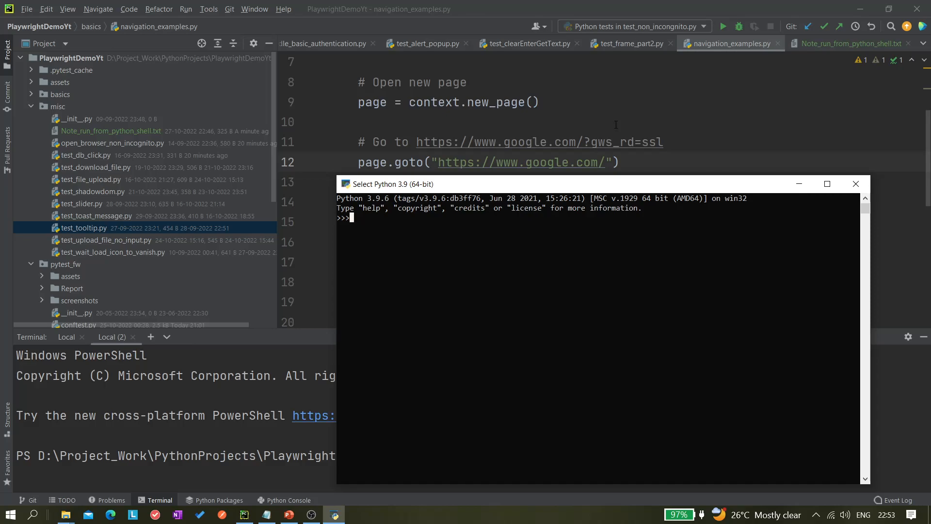
pyautogui.moveTo(779, 174)
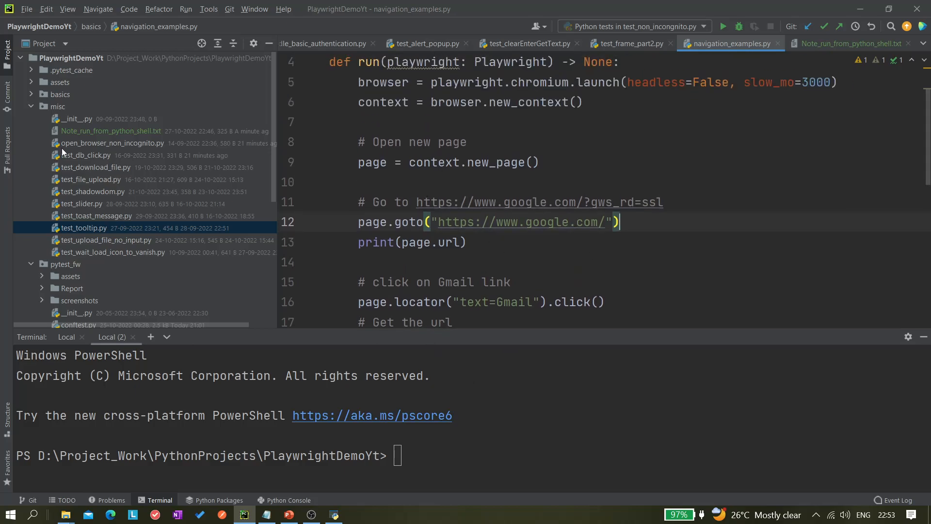
# Step: Open Note_run_from_python_shell.txt, briefly comparing it with navigation_examples.py
pyautogui.click(111, 130)
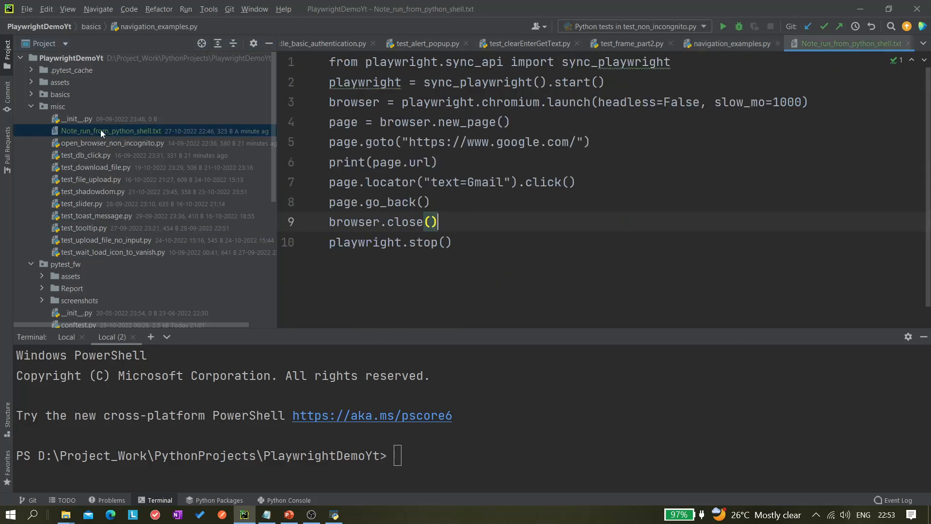
pyautogui.click(484, 162)
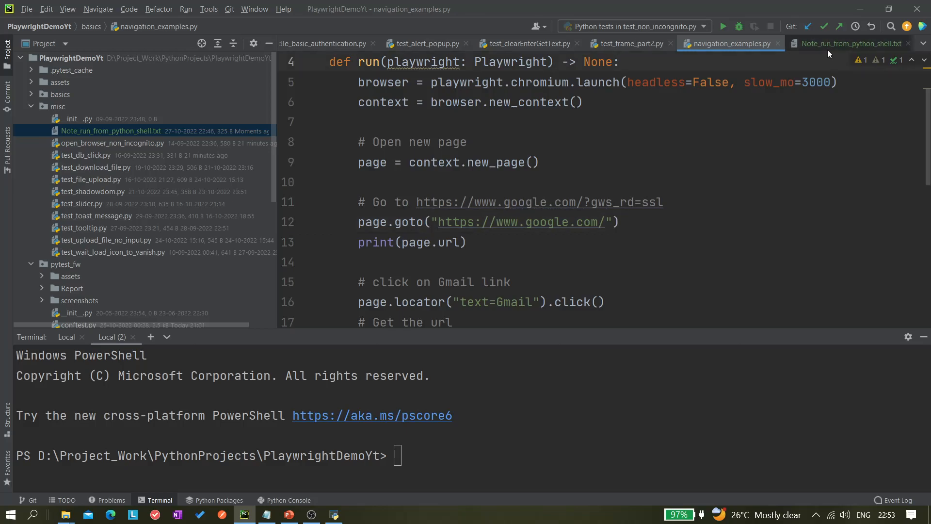
pyautogui.click(849, 43)
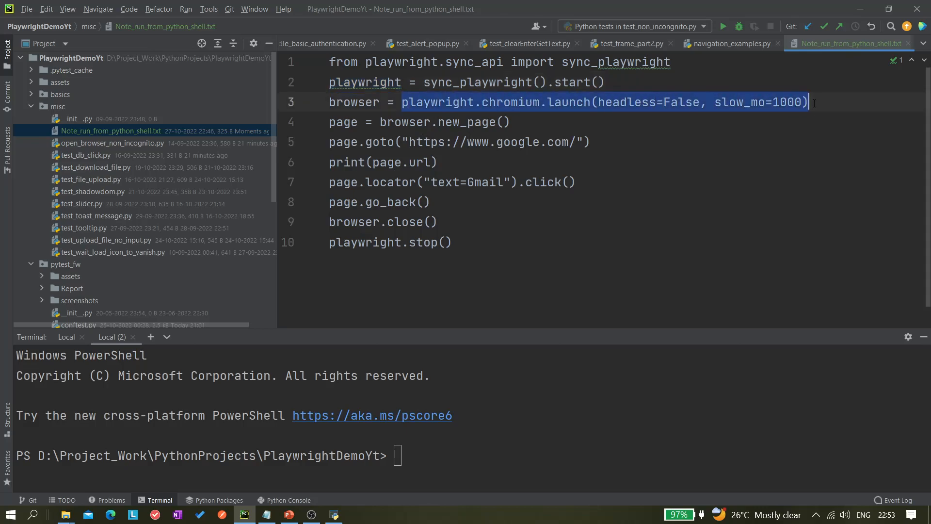
pyautogui.moveTo(642, 108)
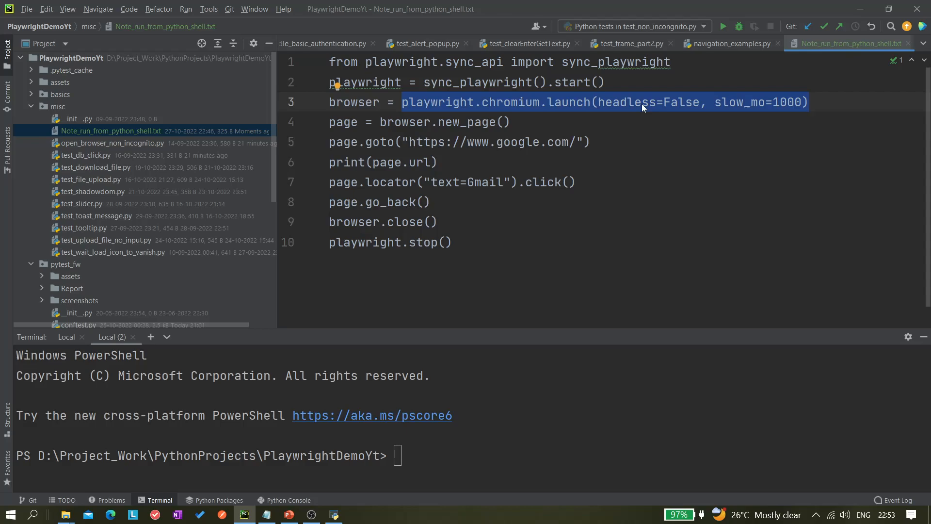
# Step: Highlight the page.goto, print url and Gmail click lines while explaining them
pyautogui.click(735, 101)
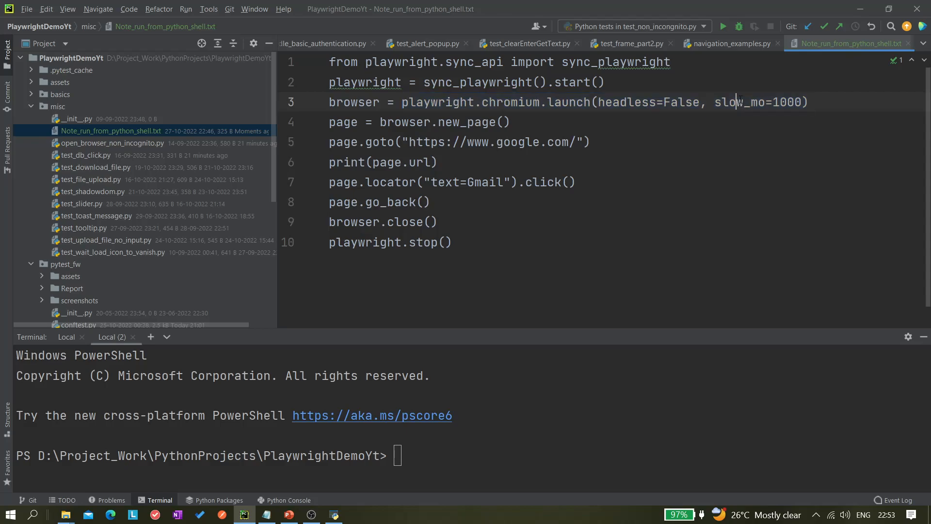
pyautogui.doubleClick(739, 101)
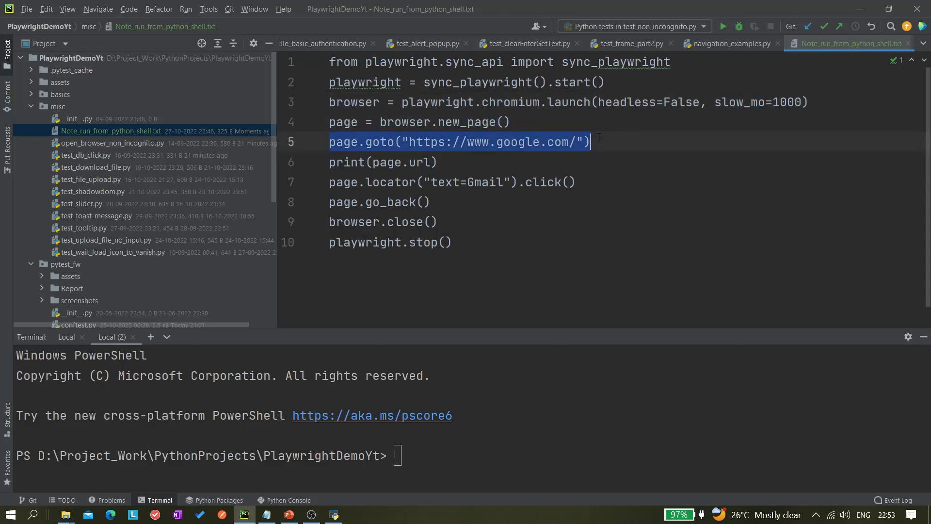
pyautogui.doubleClick(427, 162)
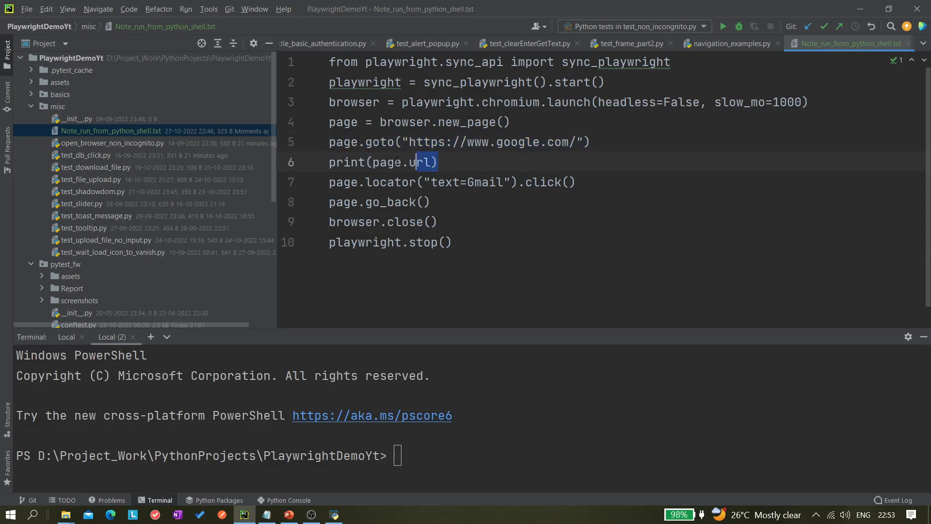
pyautogui.tripleClick(383, 161)
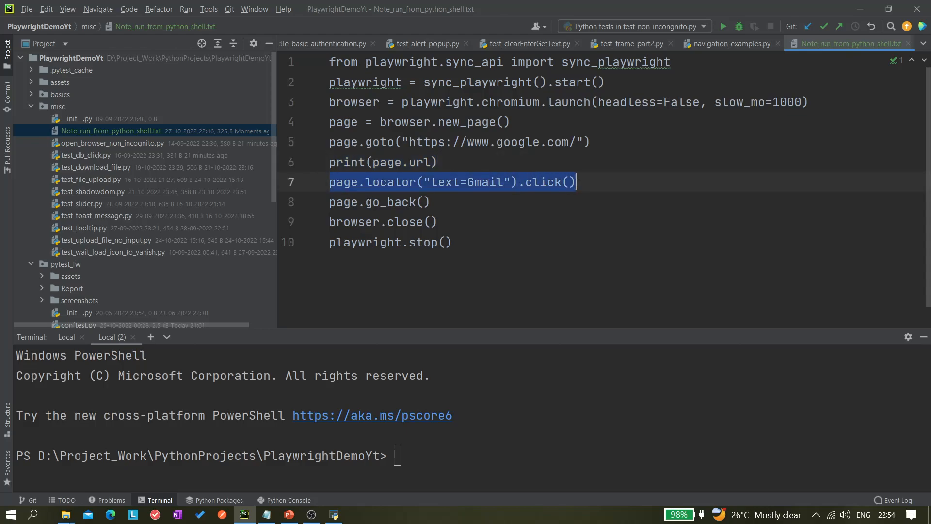
pyautogui.doubleClick(484, 182)
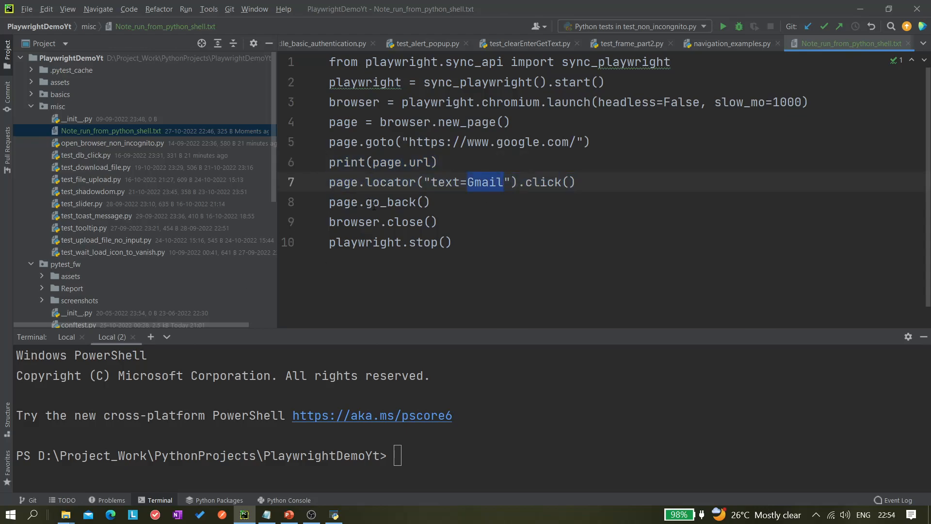
# Step: Run 'from playwright.sync_api import sync_playwright' and the Playwright start line in the shell
pyautogui.click(378, 202)
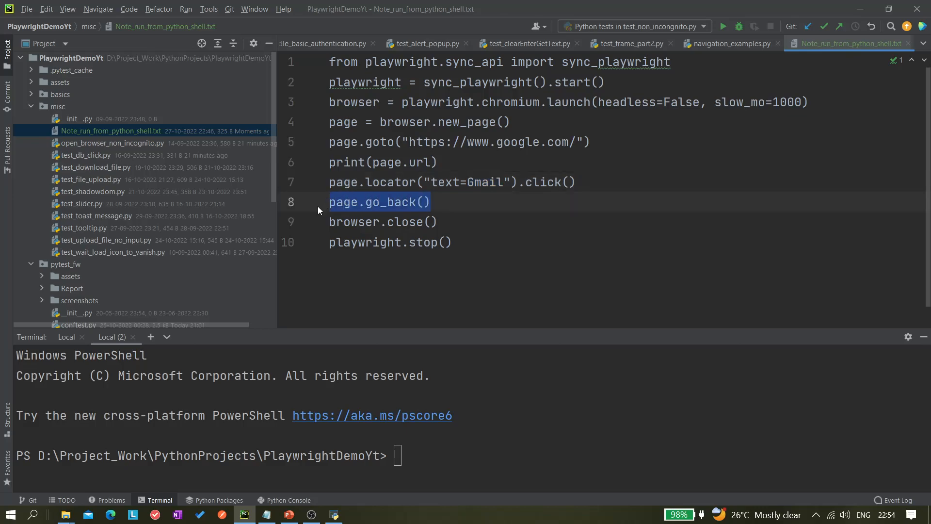
pyautogui.click(431, 221)
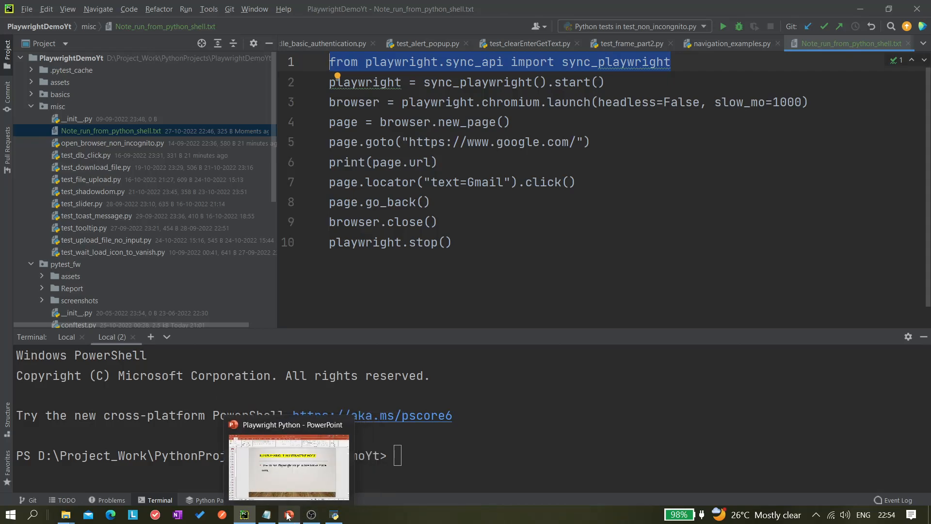
pyautogui.moveTo(267, 514)
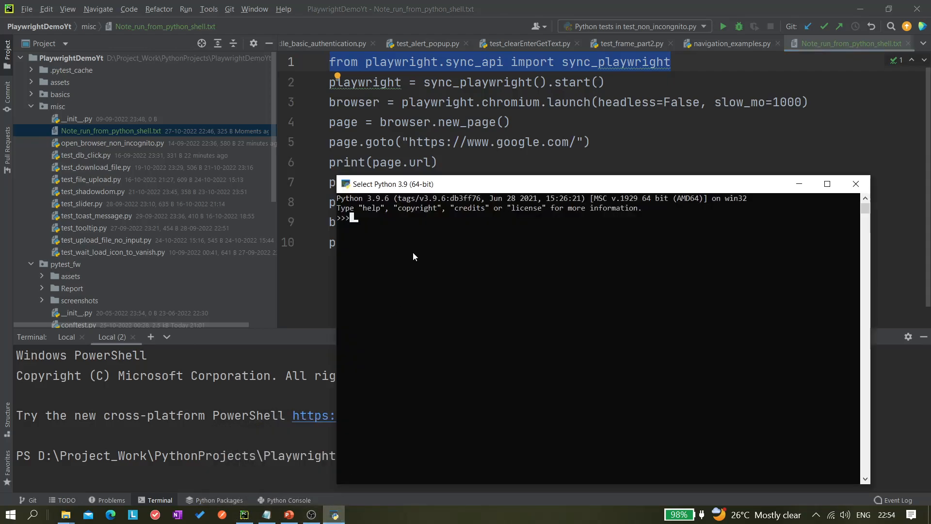
pyautogui.write('from playwright.sync_api import sync_playwright')
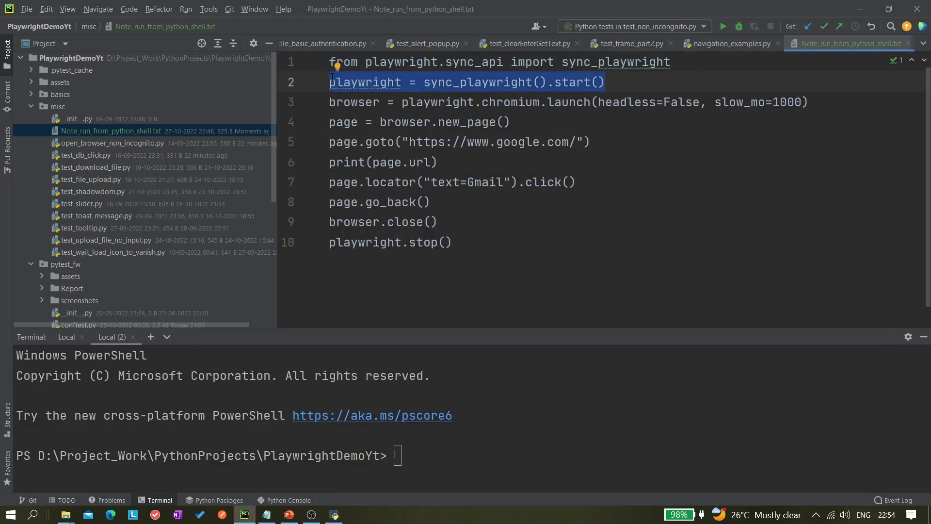
pyautogui.click(334, 514)
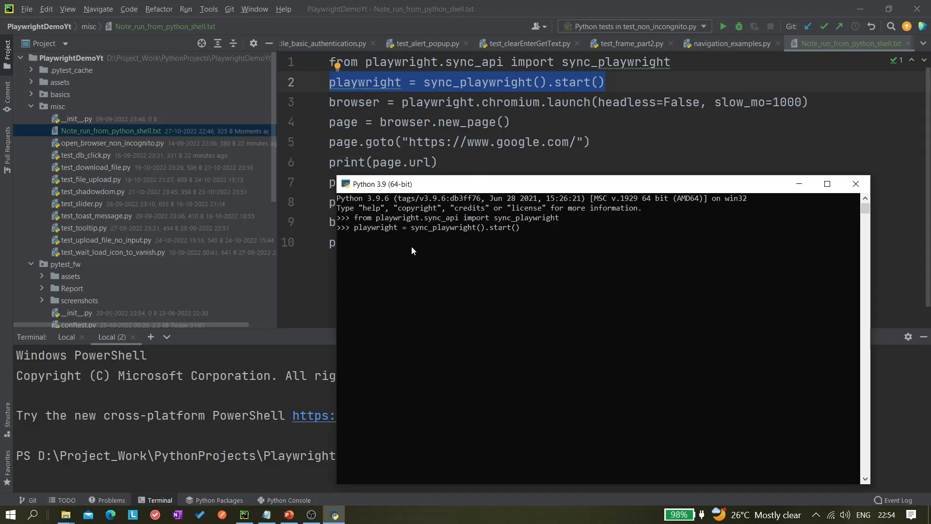
pyautogui.press('enter')
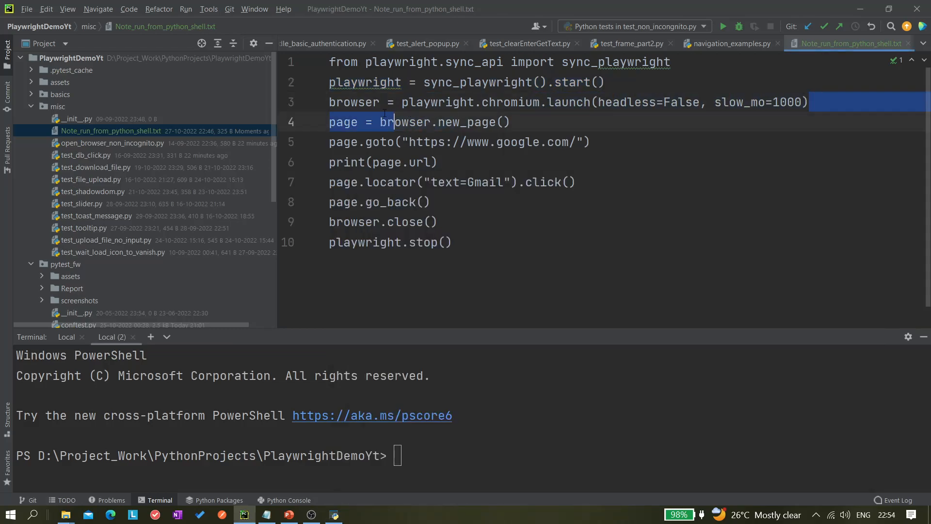
# Step: Launch a visible, slowed Chromium browser and open a new blank page
pyautogui.press('alt+tab')
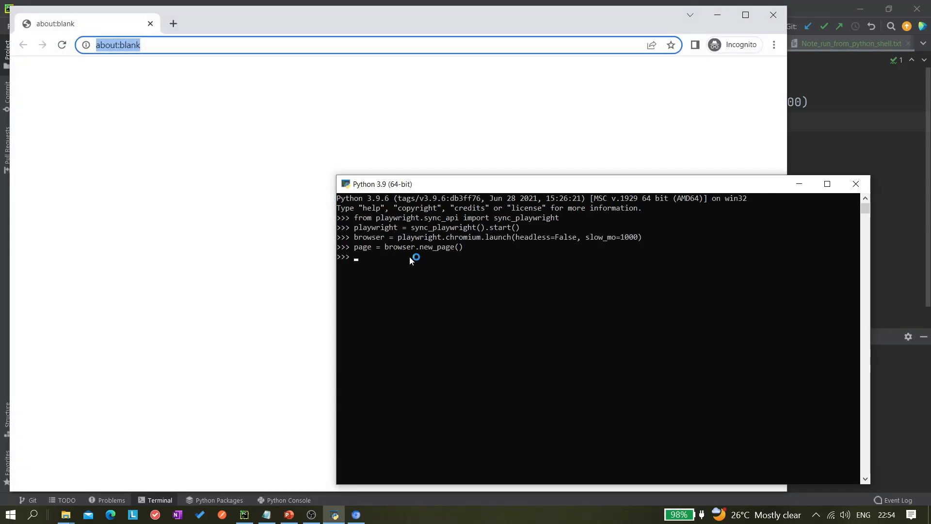
pyautogui.moveTo(437, 275)
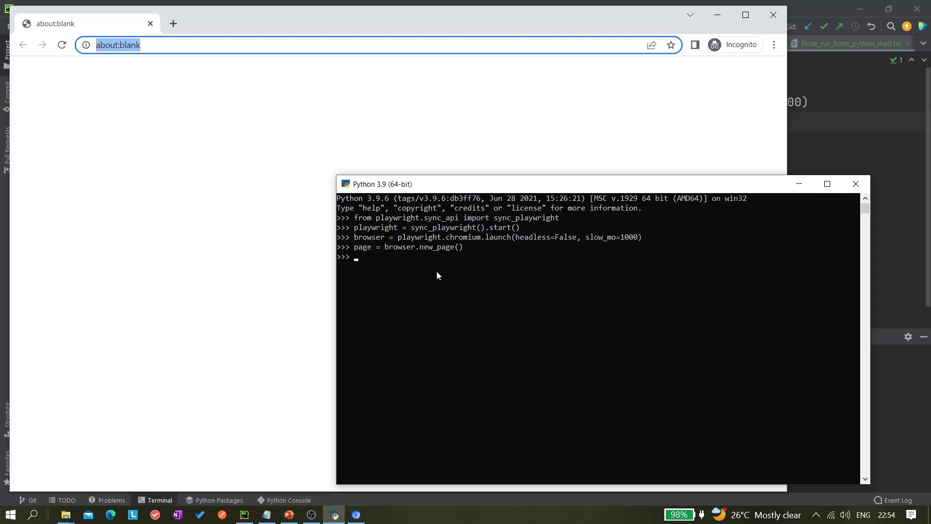
pyautogui.moveTo(163, 73)
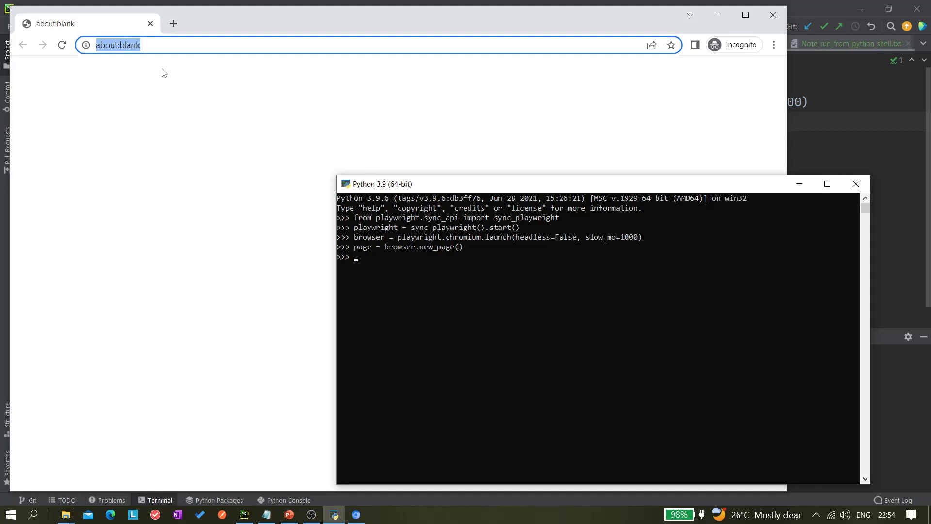
pyautogui.moveTo(855, 183)
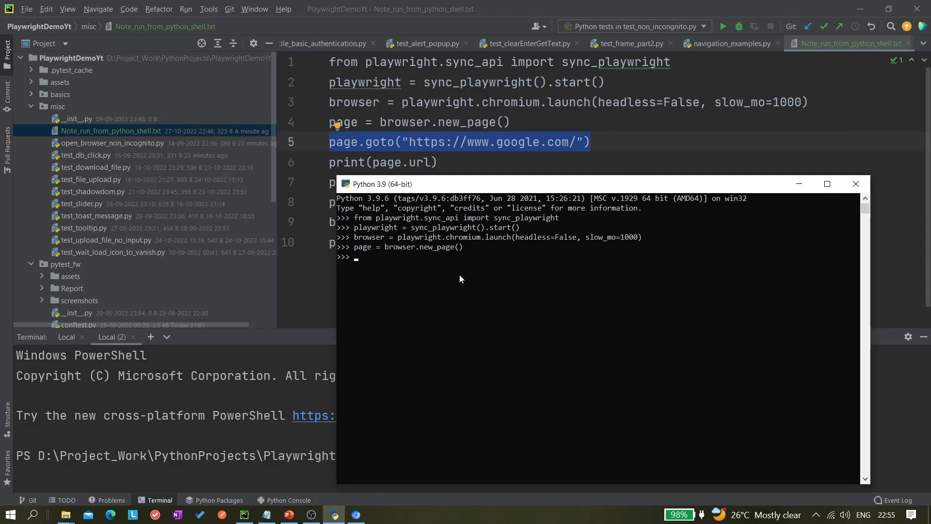
pyautogui.write('page.goto("https://www.google.com/")')
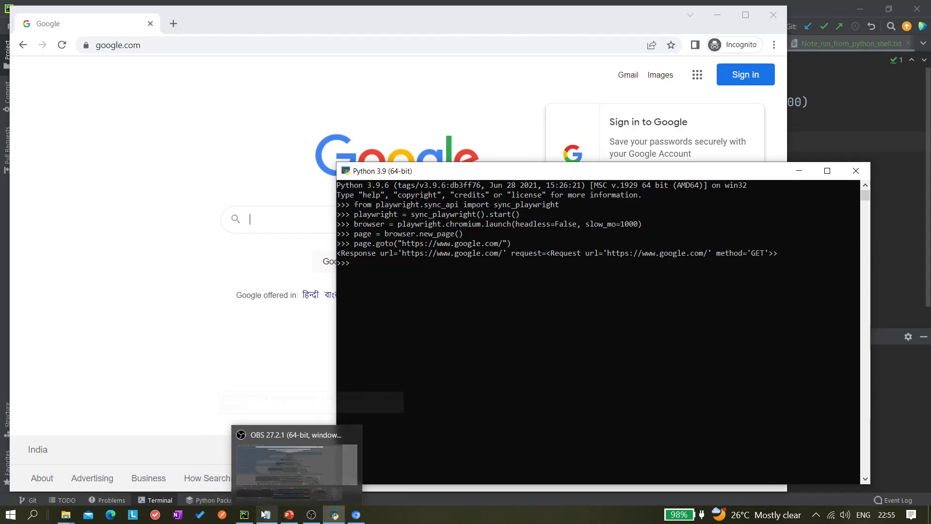
pyautogui.click(244, 514)
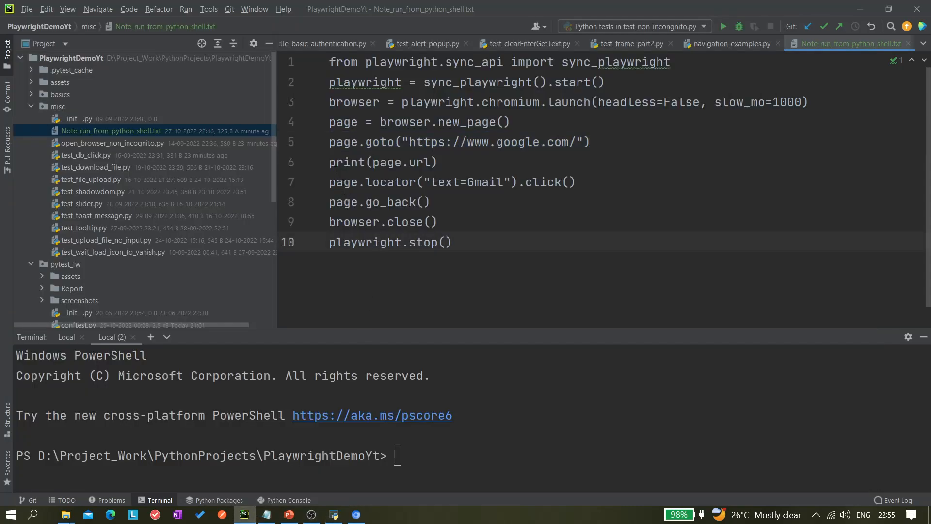
pyautogui.doubleClick(383, 162)
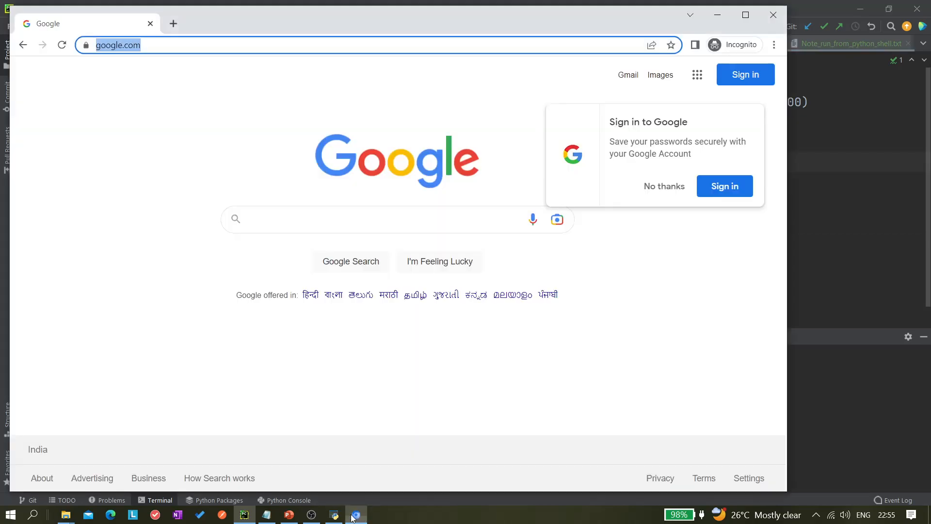
pyautogui.click(335, 513)
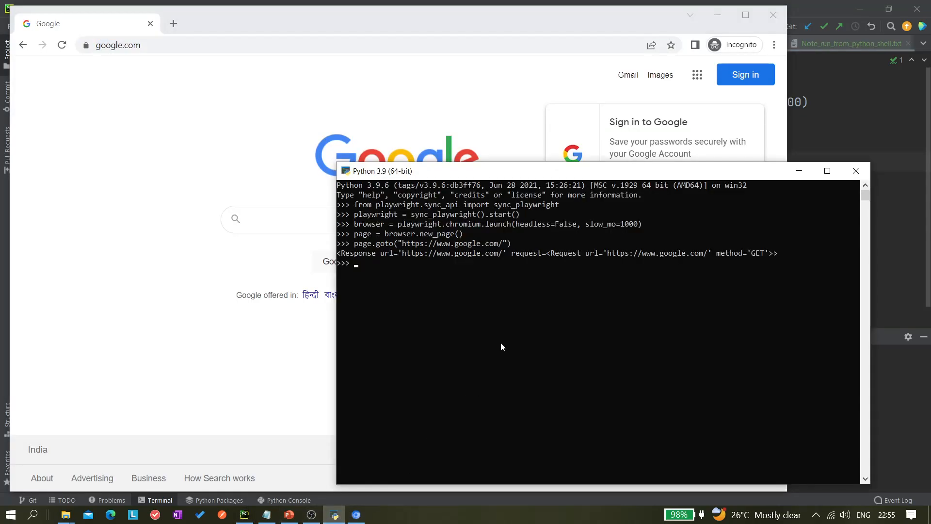
pyautogui.write('print(page.url)')
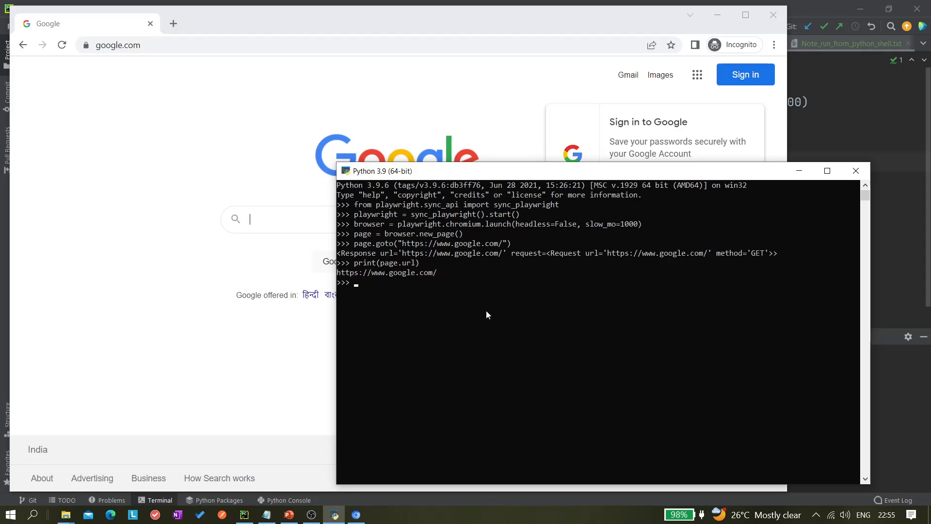
pyautogui.moveTo(398, 279)
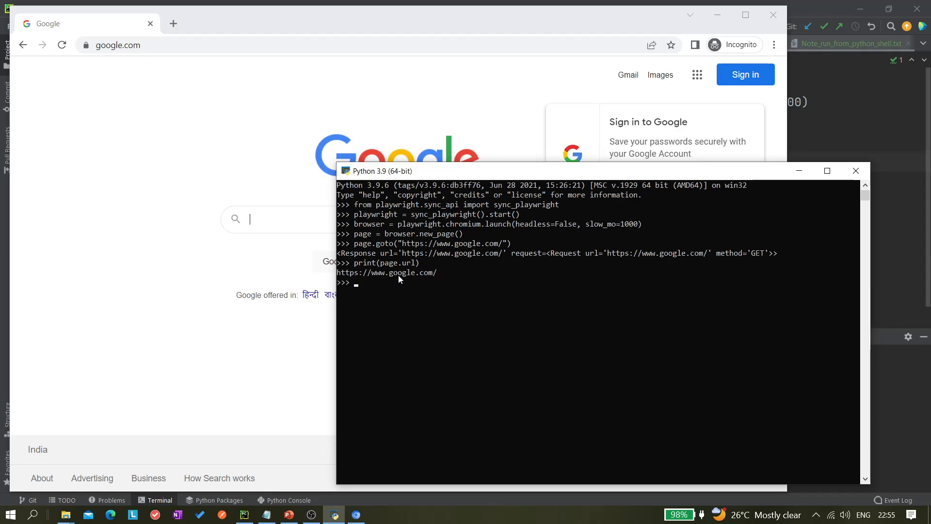
pyautogui.moveTo(378, 246)
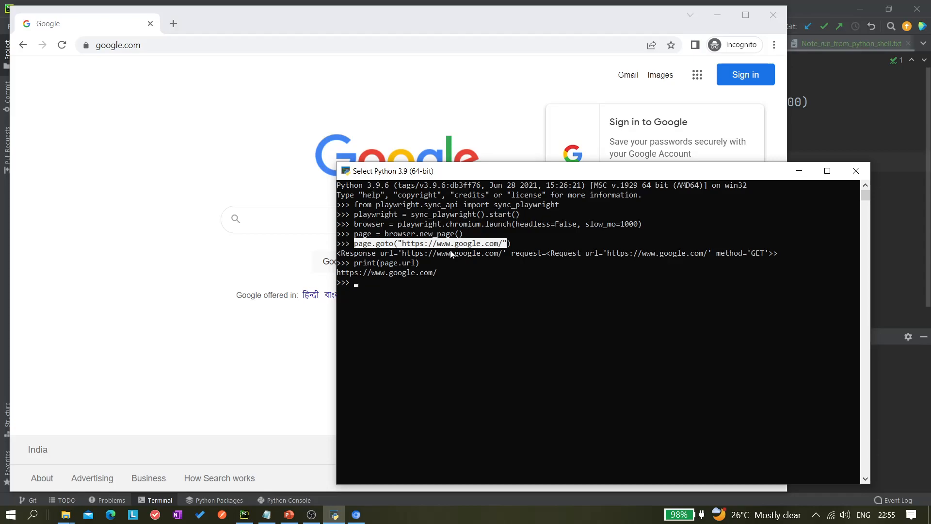
pyautogui.moveTo(665, 263)
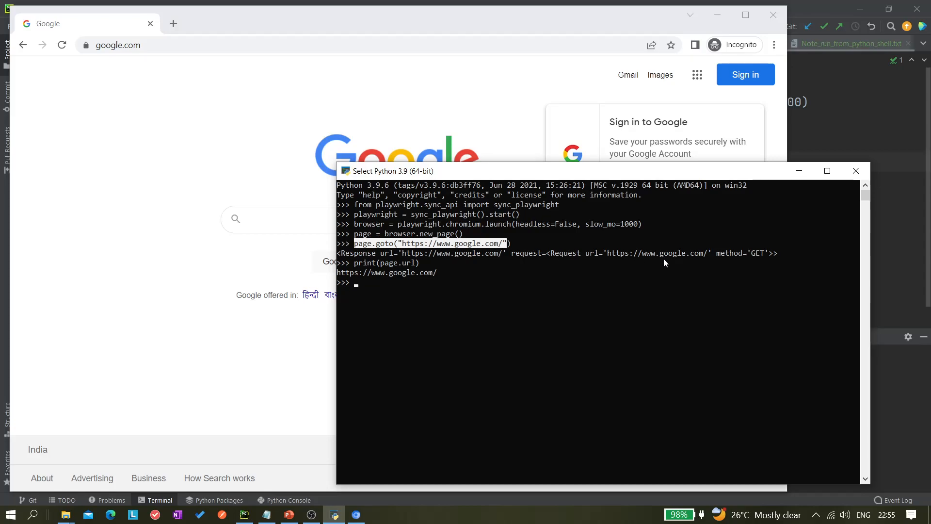
pyautogui.moveTo(548, 240)
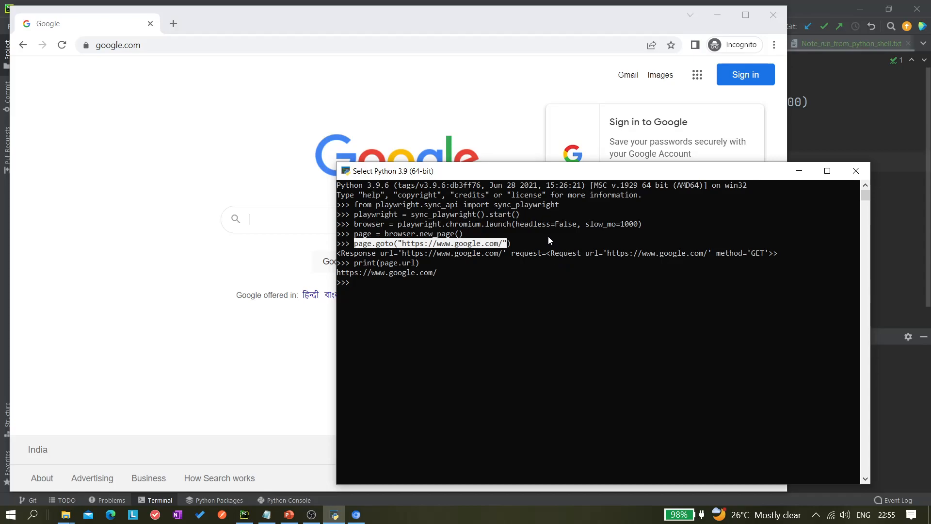
pyautogui.moveTo(625, 219)
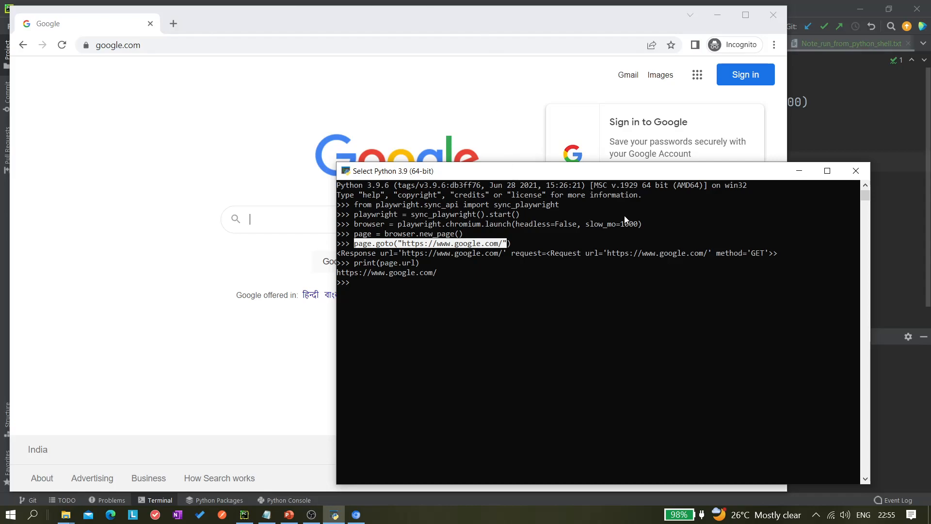
pyautogui.moveTo(548, 244)
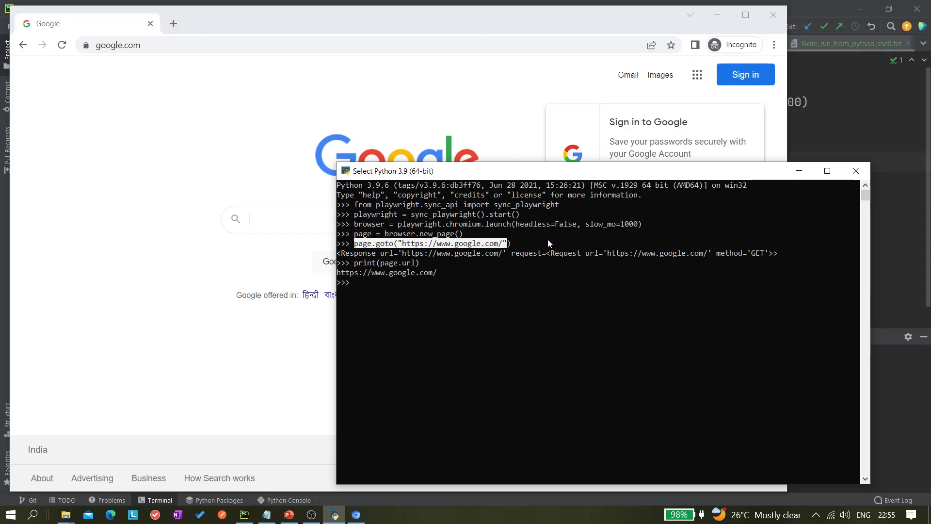
pyautogui.moveTo(489, 270)
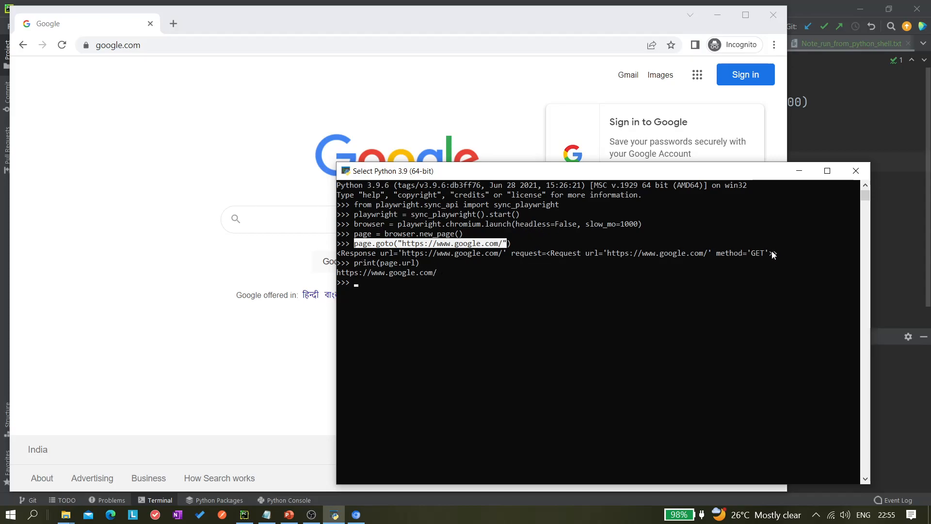
pyautogui.moveTo(368, 263)
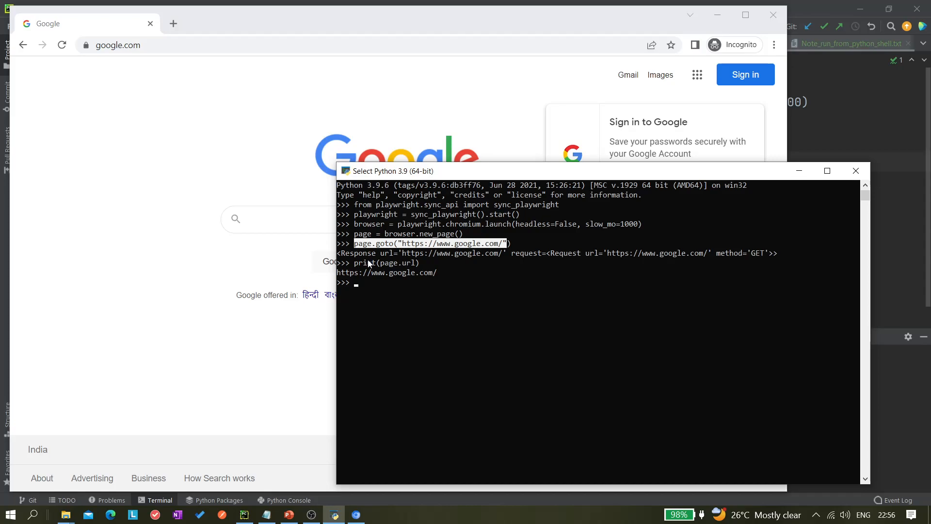
pyautogui.moveTo(391, 281)
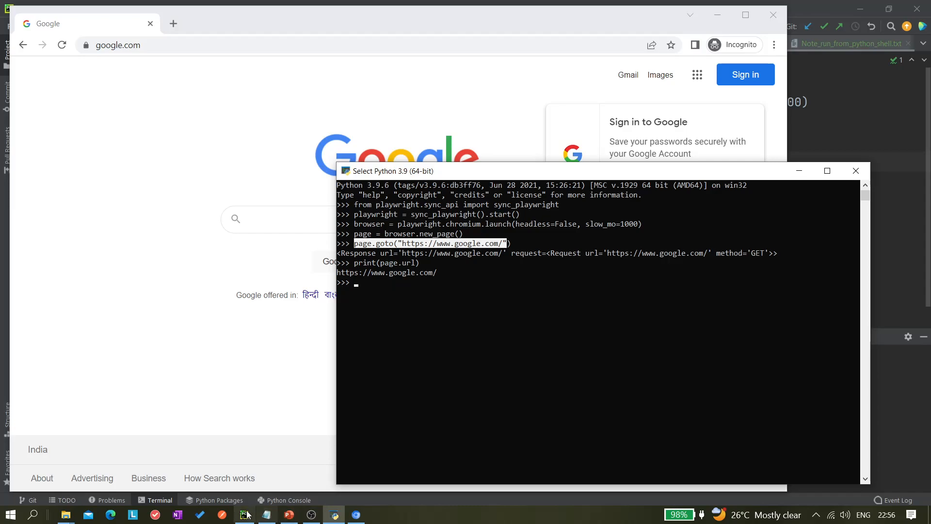
# Step: Click the Gmail link through Playwright, then begin entering the page.go_back command
pyautogui.click(243, 514)
pyautogui.write('page.locator("text=Gmail").click()')
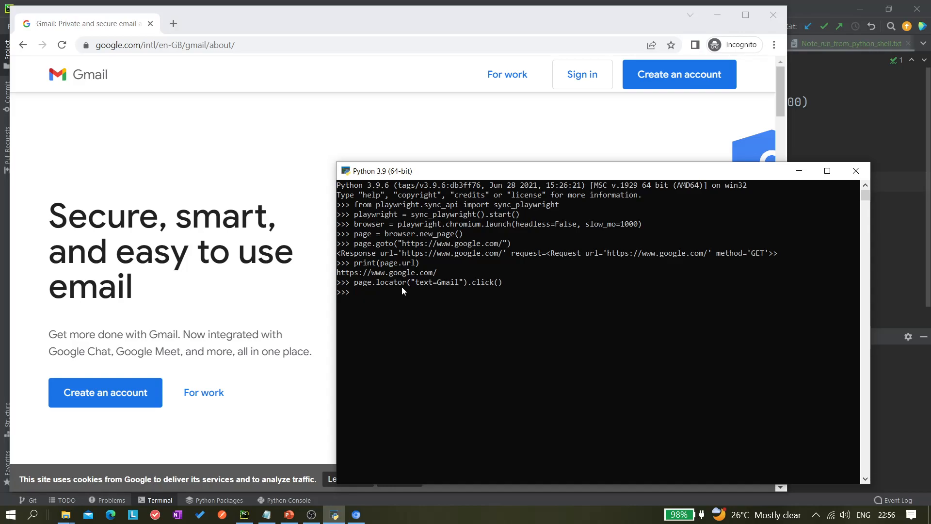
pyautogui.moveTo(425, 384)
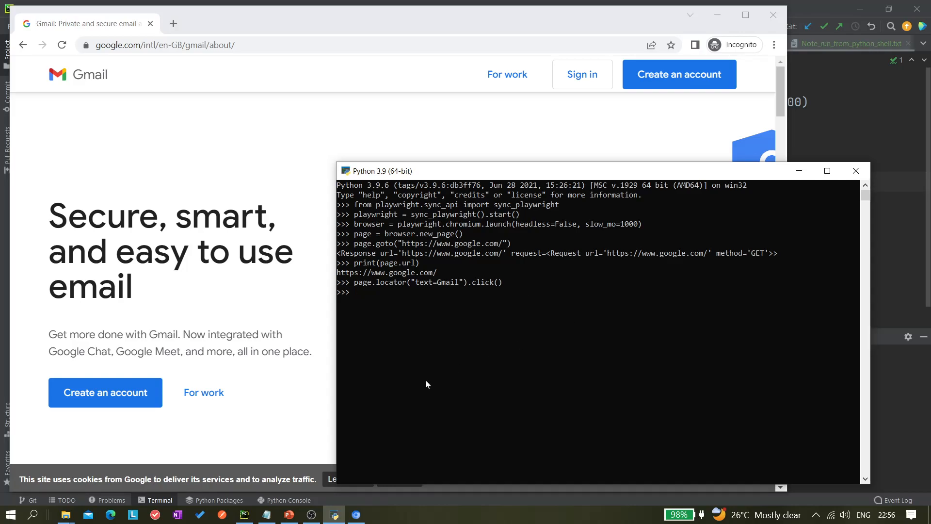
pyautogui.moveTo(419, 332)
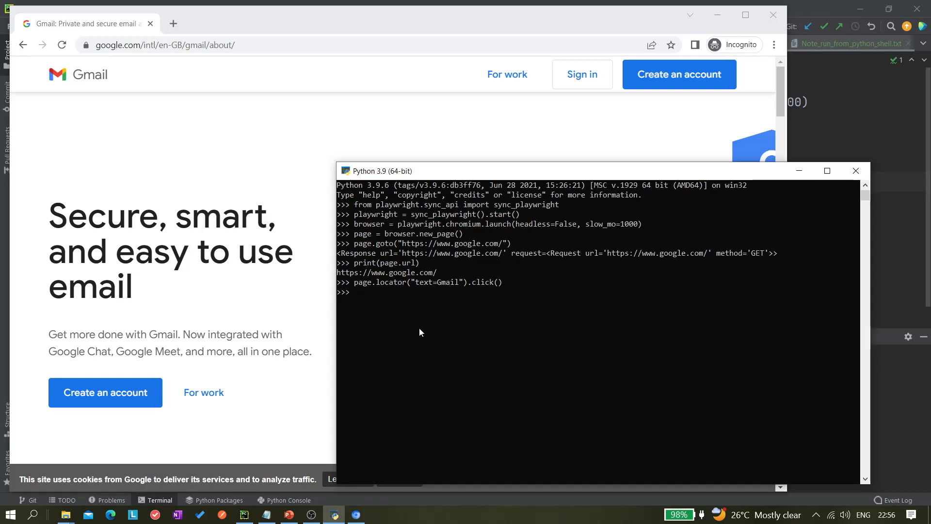
pyautogui.write('page')
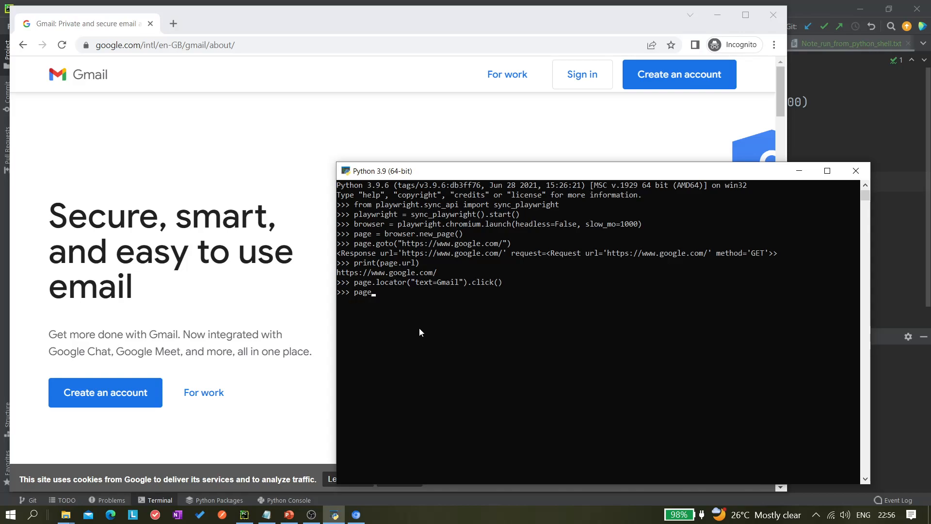
pyautogui.write('go_back(')
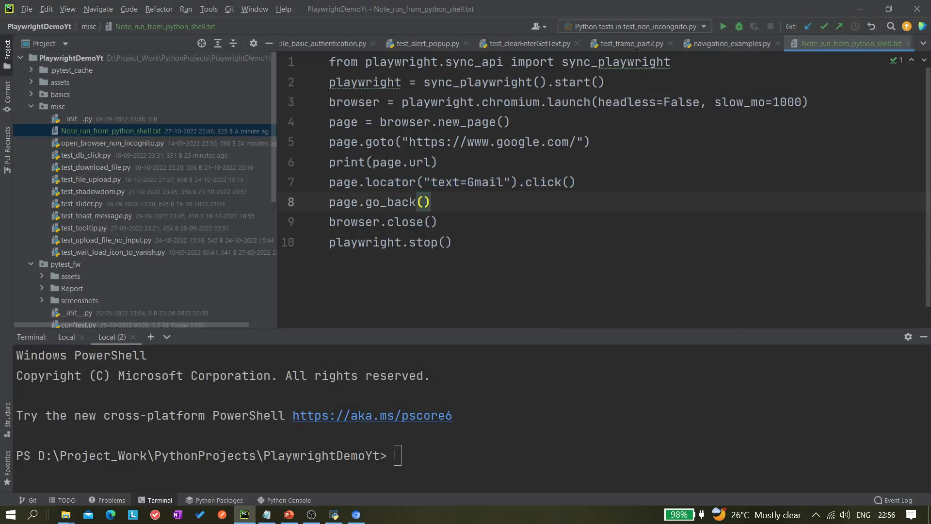
# Step: Run page.go_back() from the note in the shell, then close the browser
pyautogui.click(728, 43)
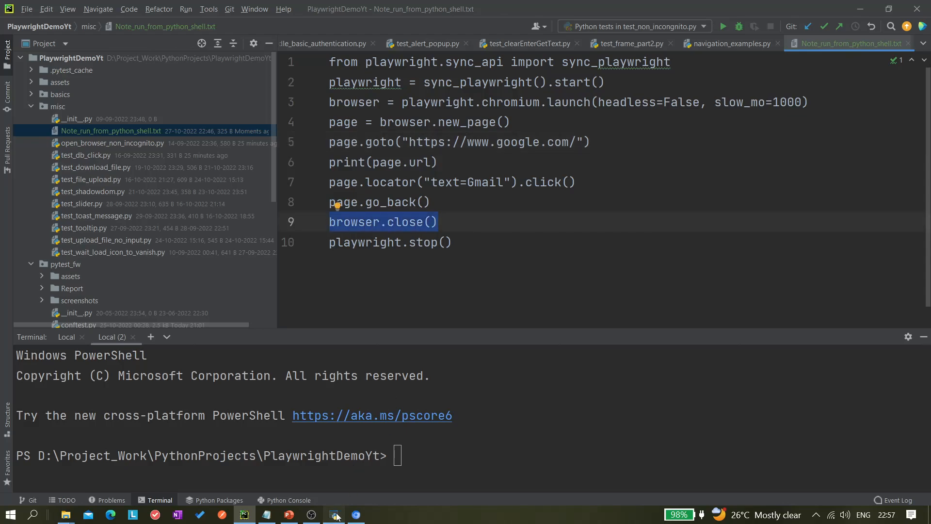
pyautogui.click(334, 513)
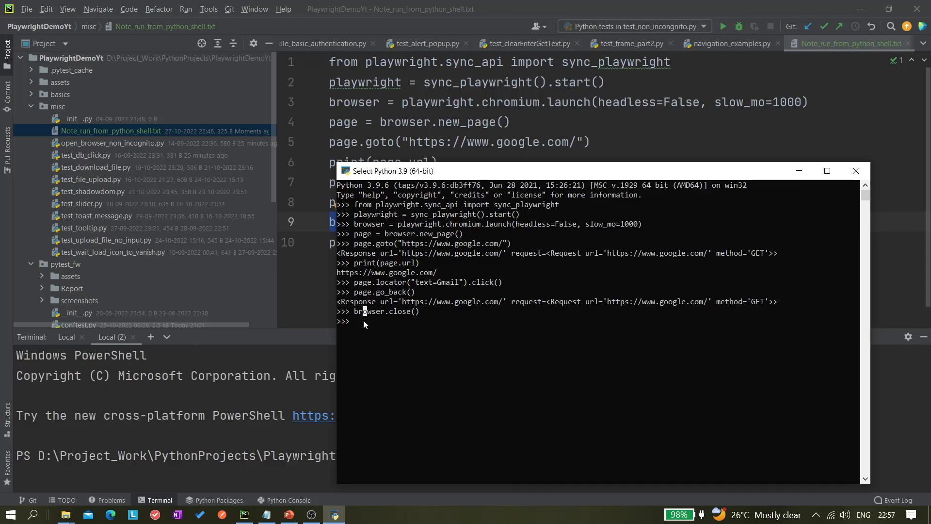
# Step: Run playwright.stop() in the Python 3.9 shell, then return to the PyCharm notes file
pyautogui.write('playwri')
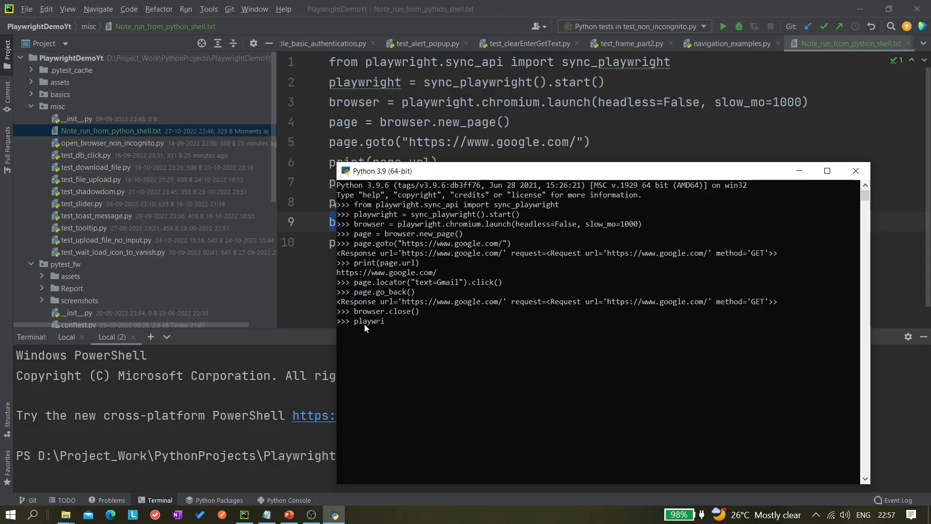
pyautogui.write('ght.stop(')
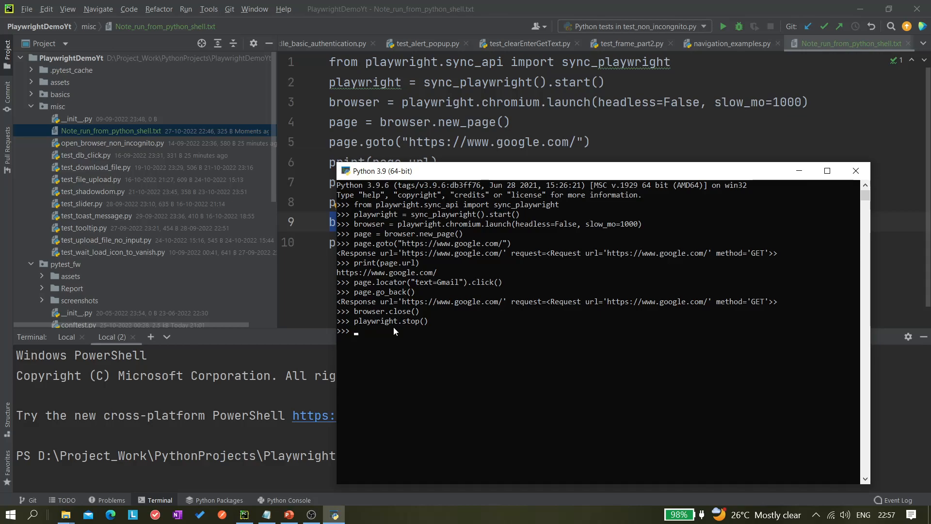
pyautogui.moveTo(399, 321)
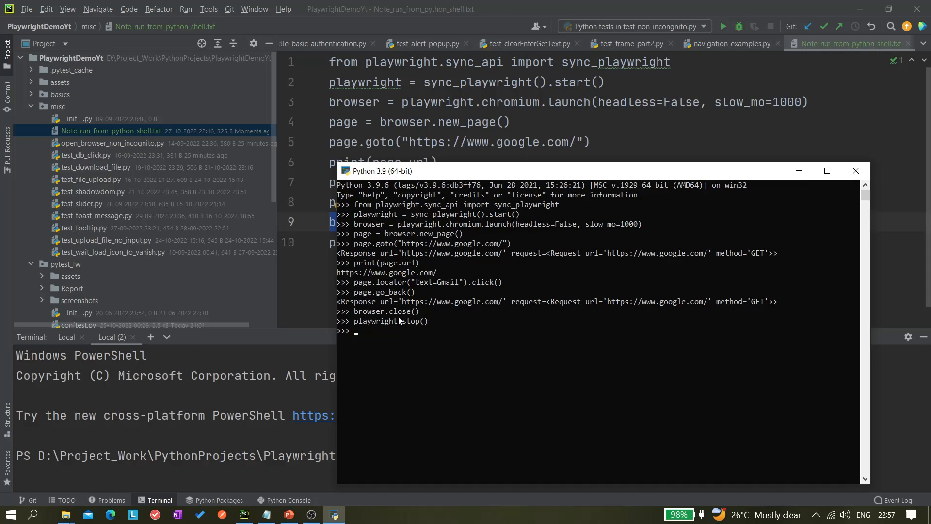
pyautogui.click(854, 171)
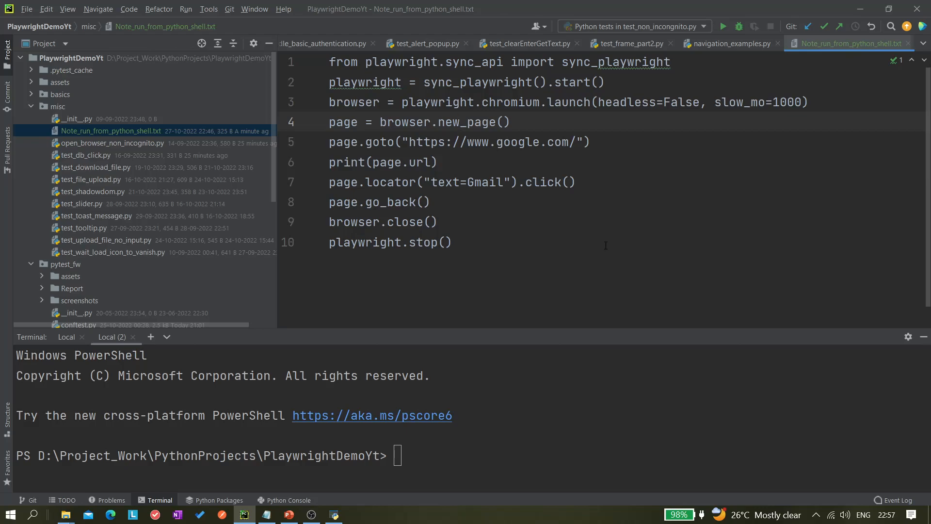
pyautogui.moveTo(691, 375)
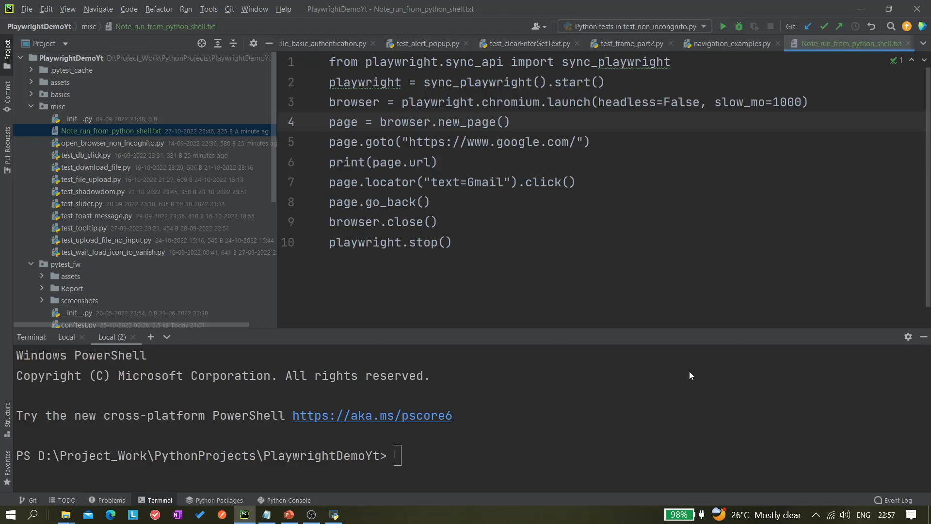
pyautogui.moveTo(825, 506)
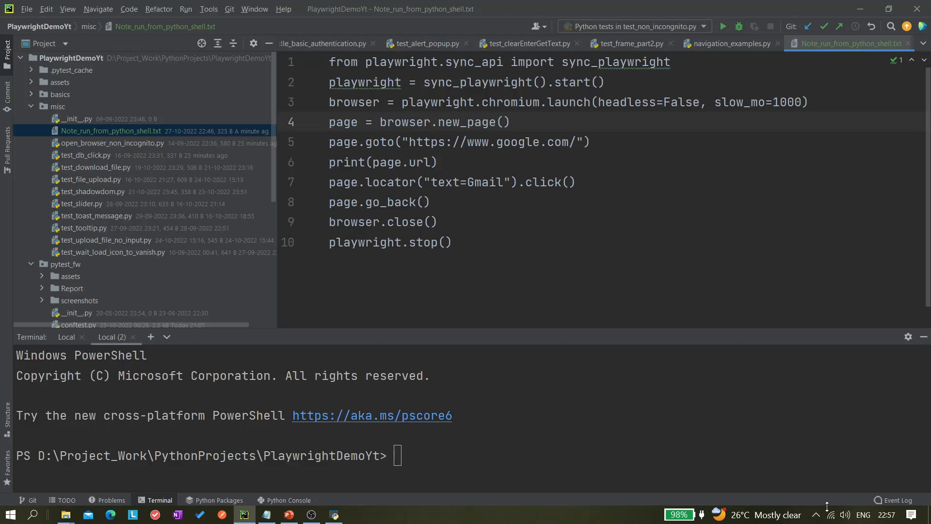